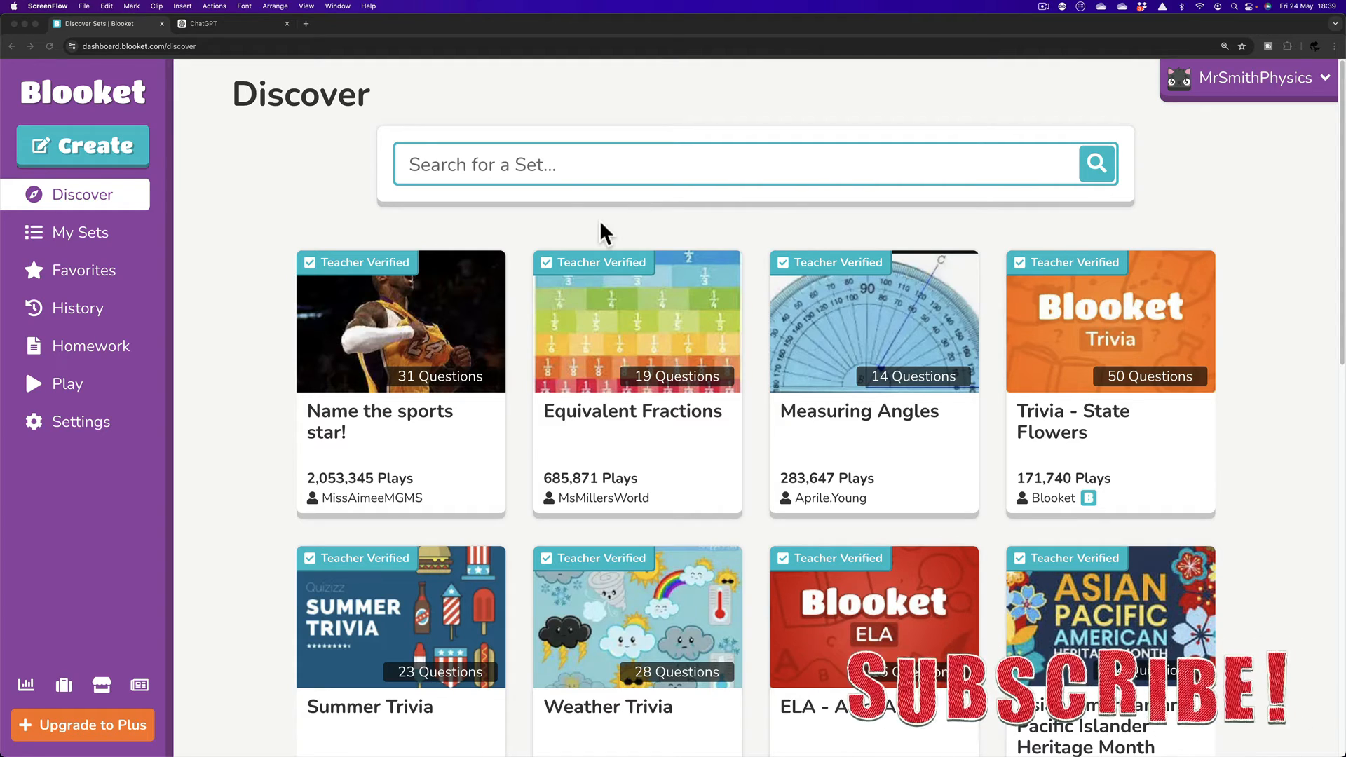
pyautogui.moveTo(558, 161)
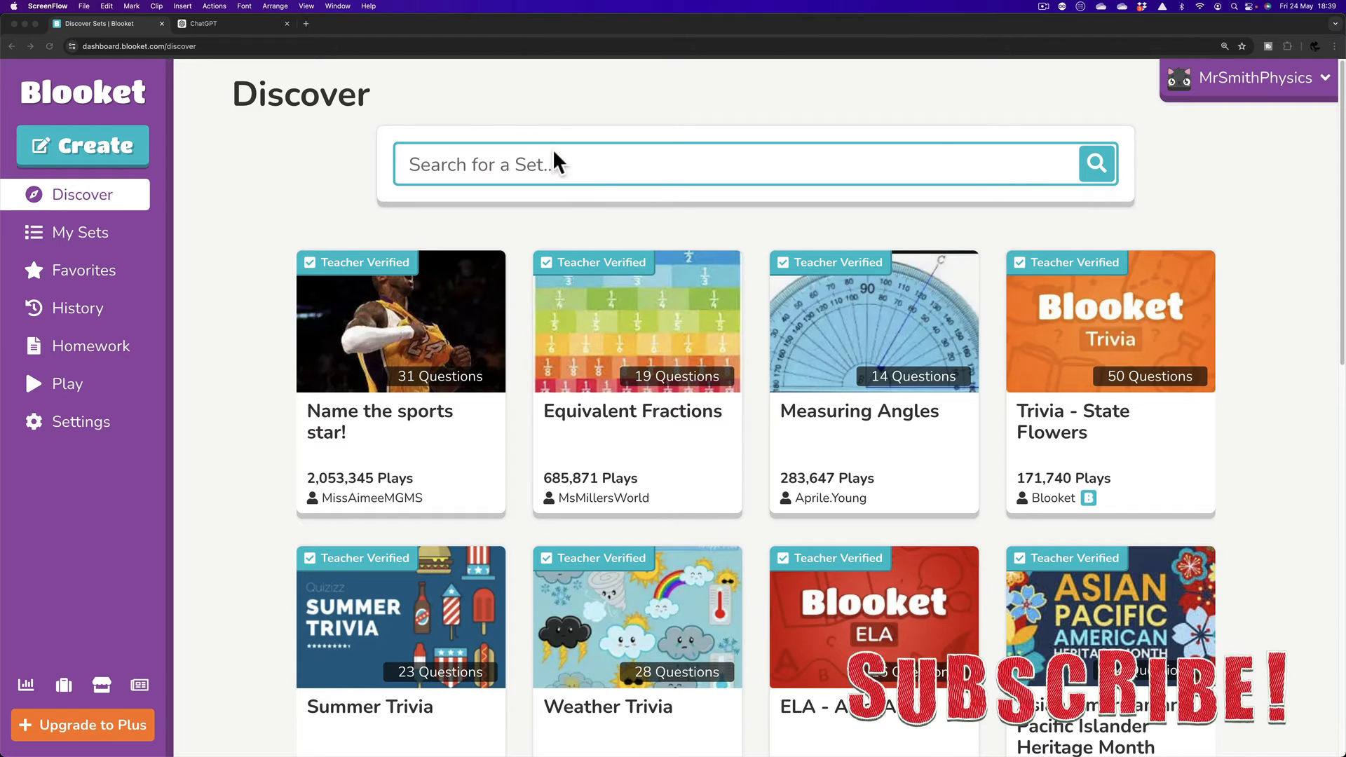
pyautogui.moveTo(504, 97)
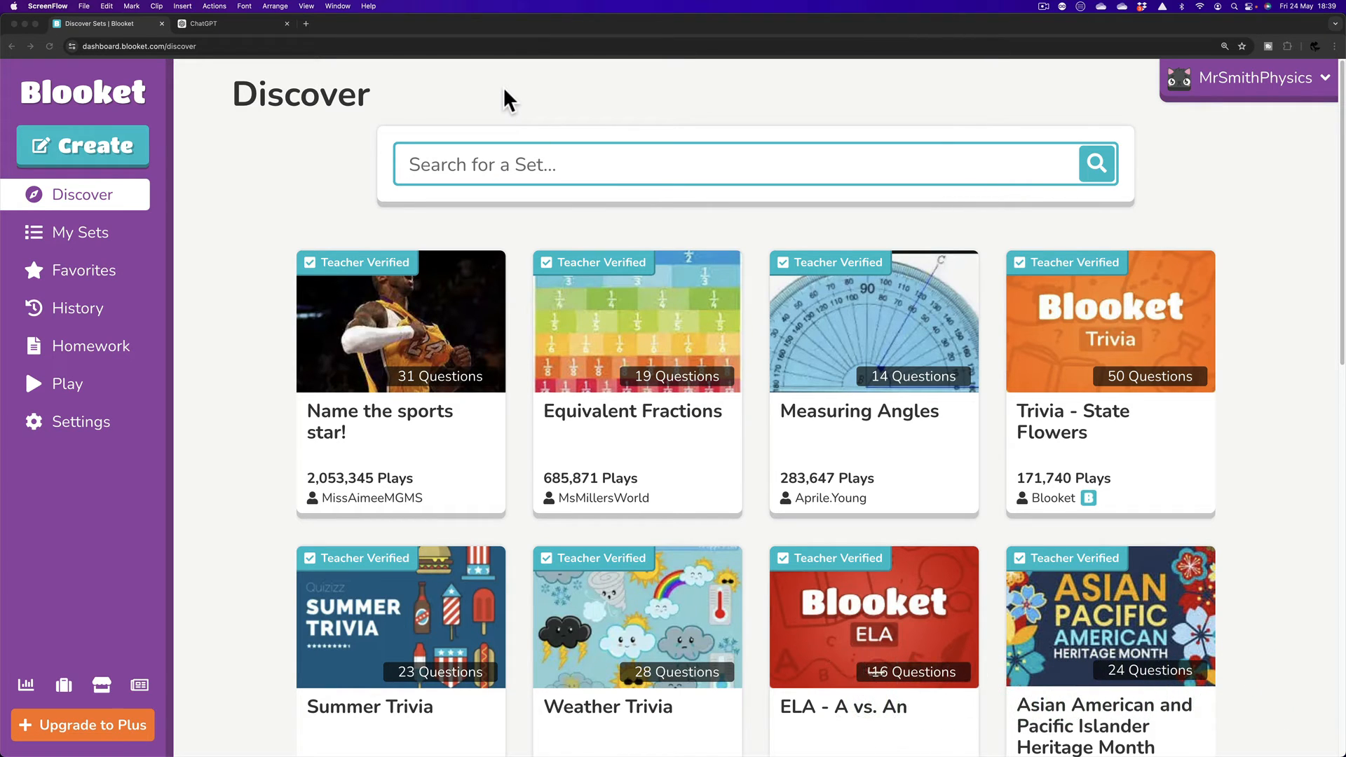
pyautogui.moveTo(923, 730)
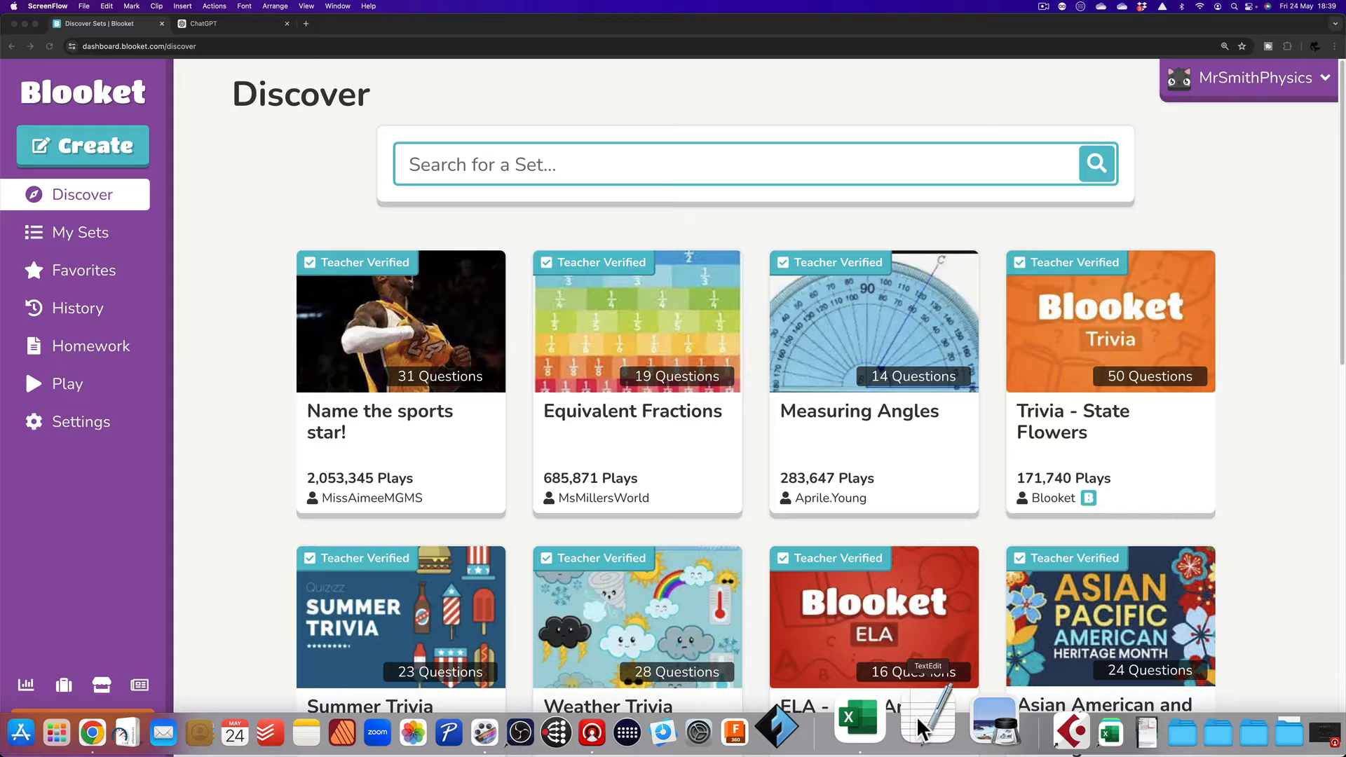
# Step: Switch to Excel showing the Blooket Import Template with its two sample questions
pyautogui.click(860, 719)
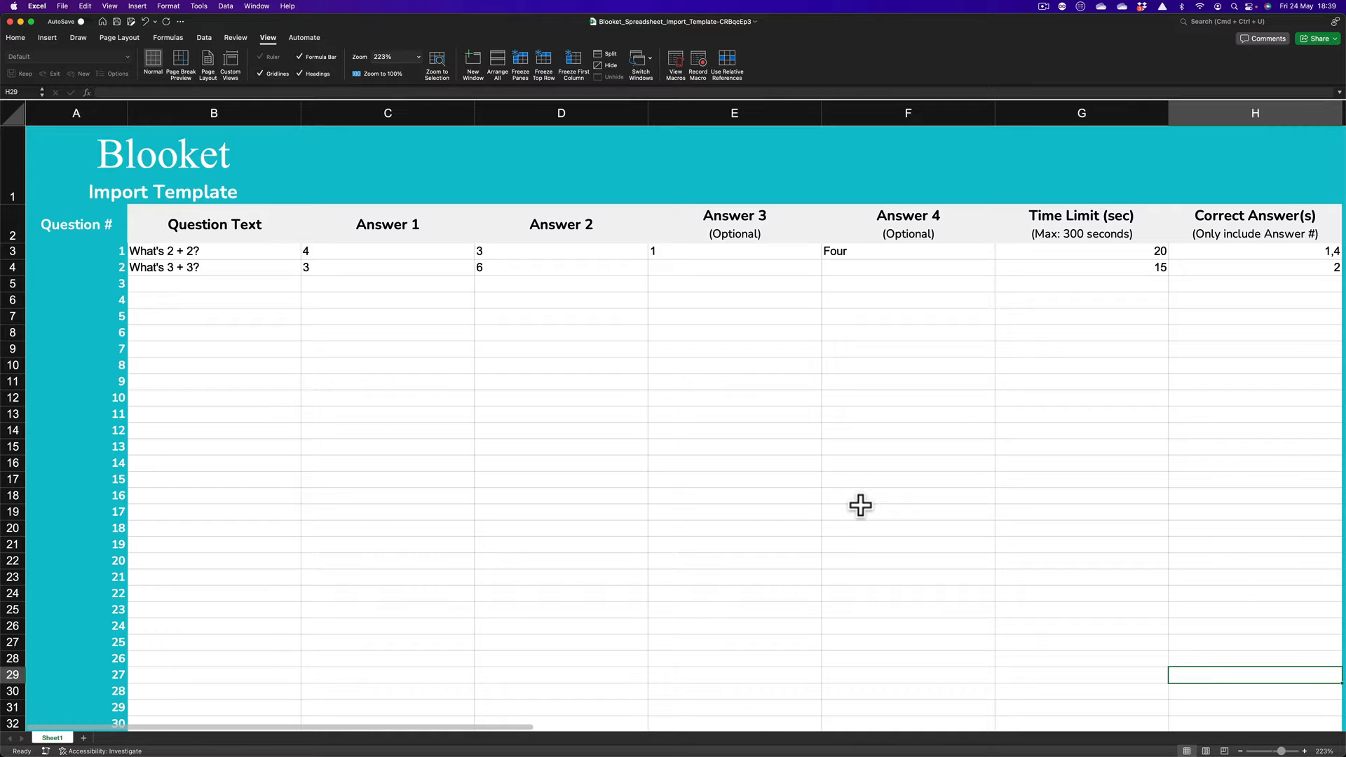
pyautogui.moveTo(858, 488)
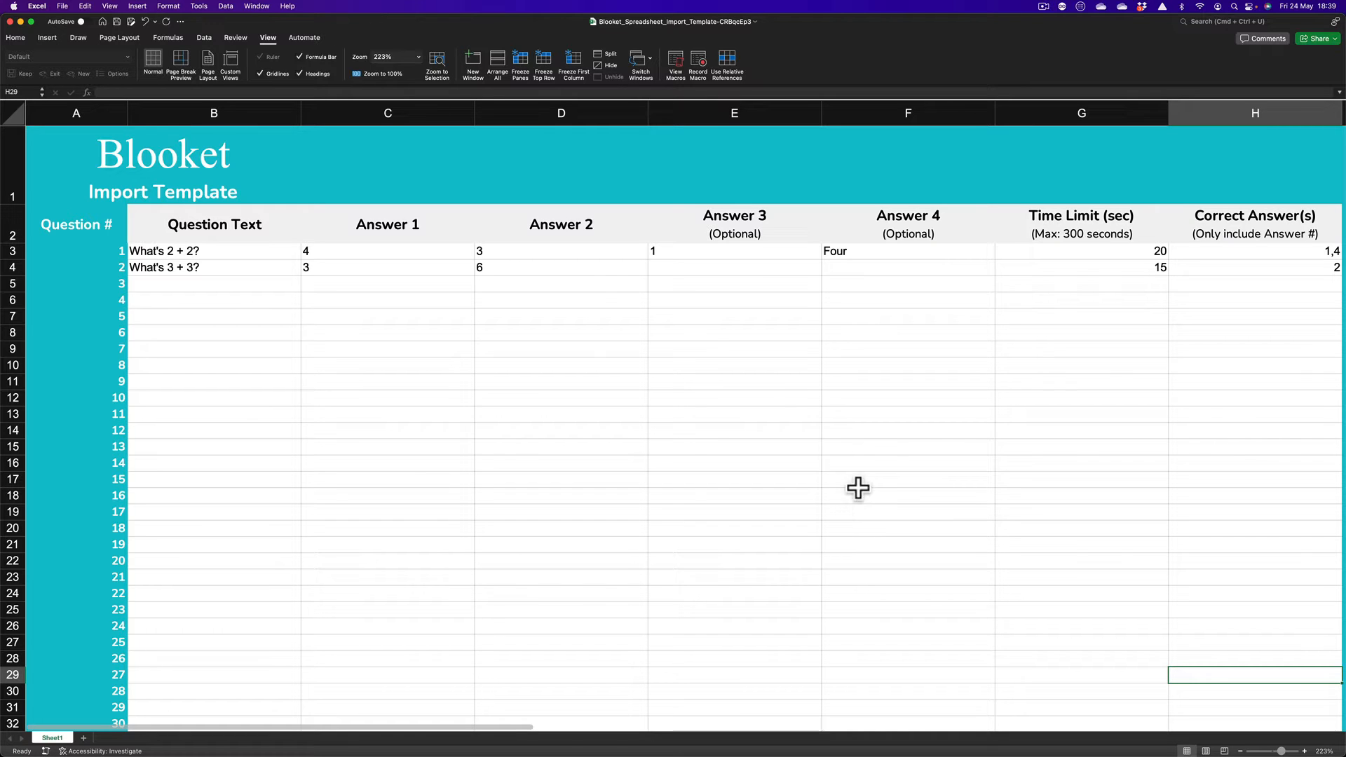
pyautogui.moveTo(504, 428)
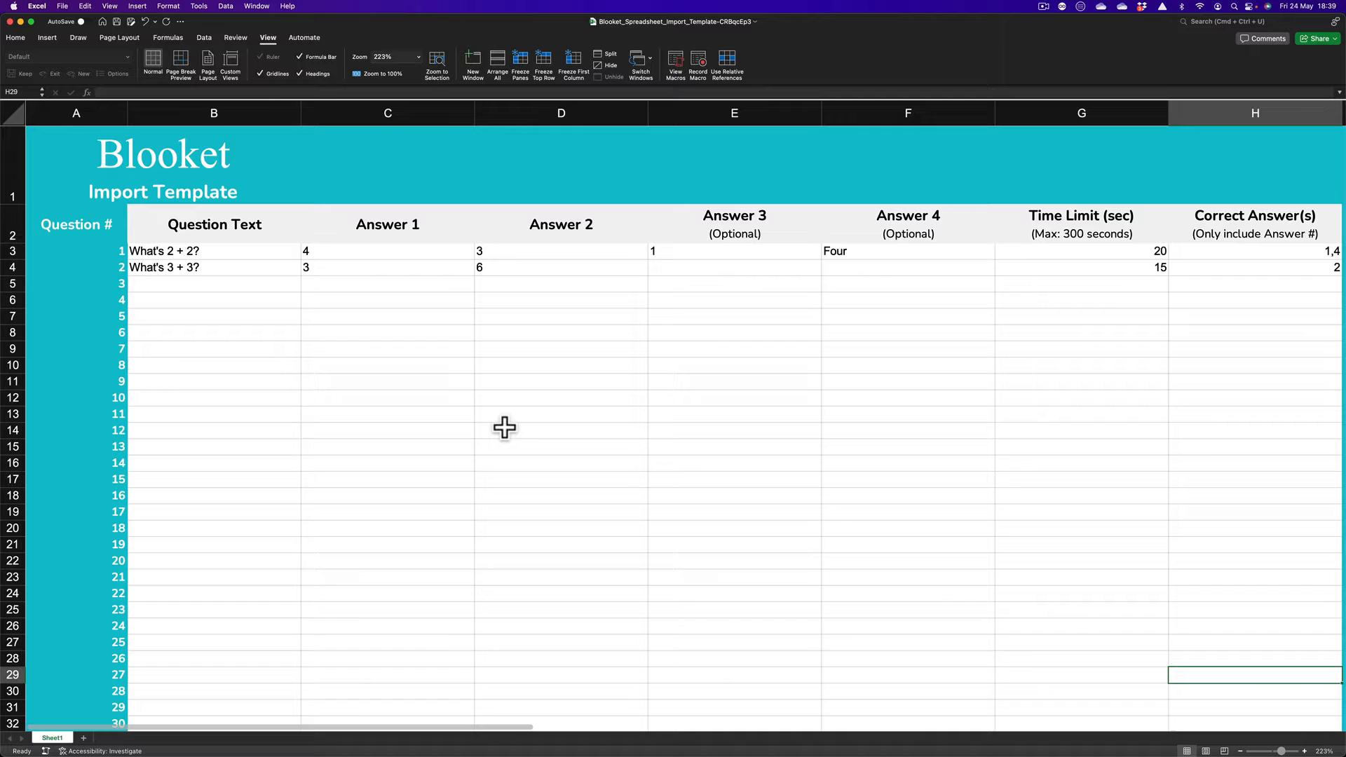
pyautogui.moveTo(152, 715)
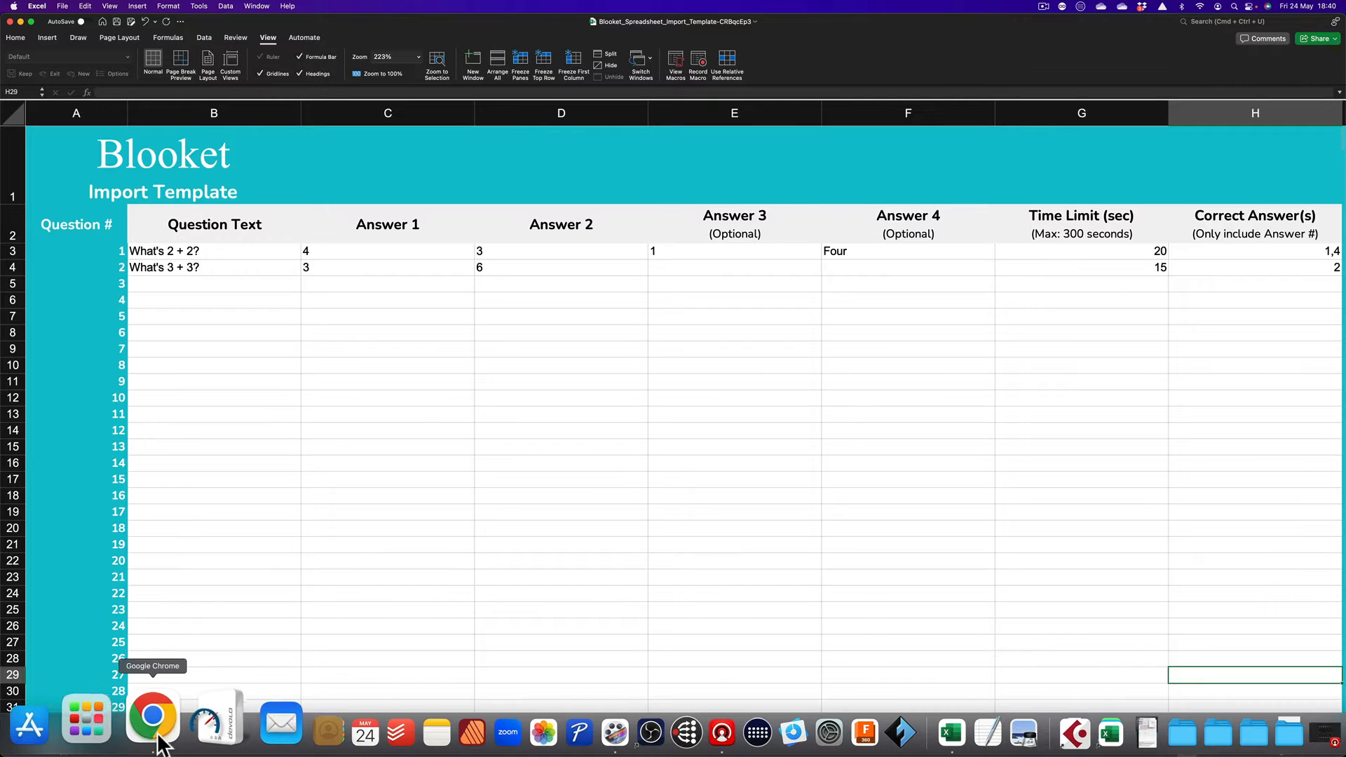
# Step: Ask ChatGPT for a 20-question Star Wars Episode 4 quiz, 4 answers each, as tab-delimited text
pyautogui.click(152, 715)
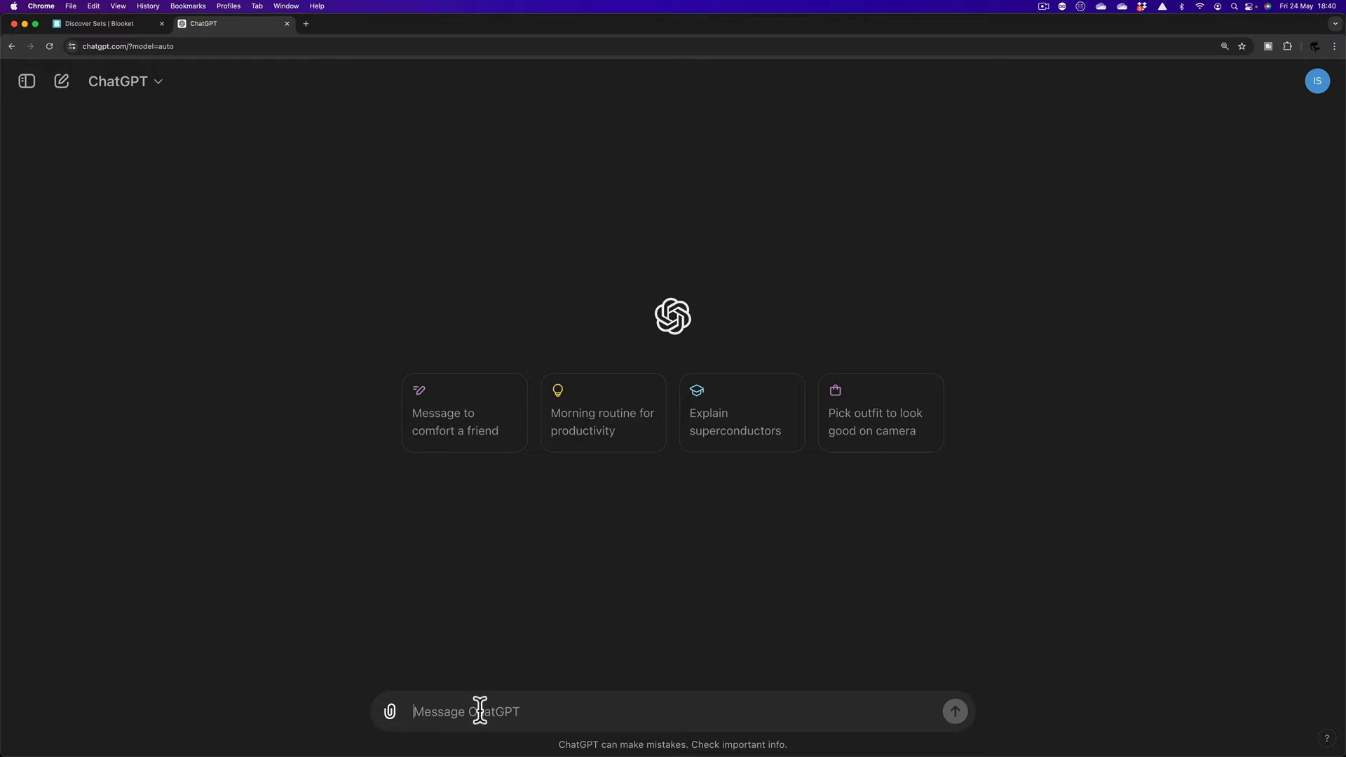
pyautogui.write("Could you create a 20 question quiz on Star Wars episode 4 with 4 possible answers and output it as delimited text, separated by tabs. The sixth column should contain the number 15. The seventh column should be the answer, from 1 to 4. Don't include question numbers and don't include headings.")
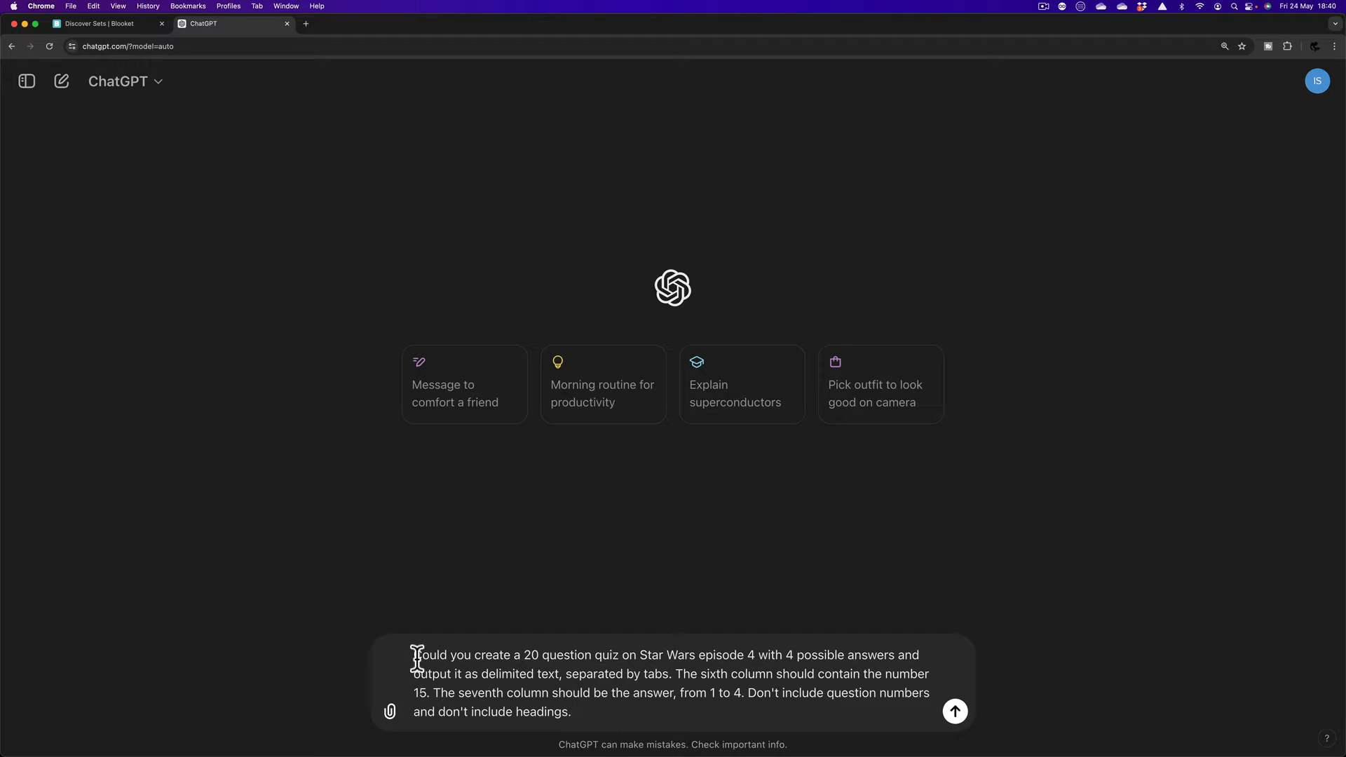
pyautogui.moveTo(550, 667)
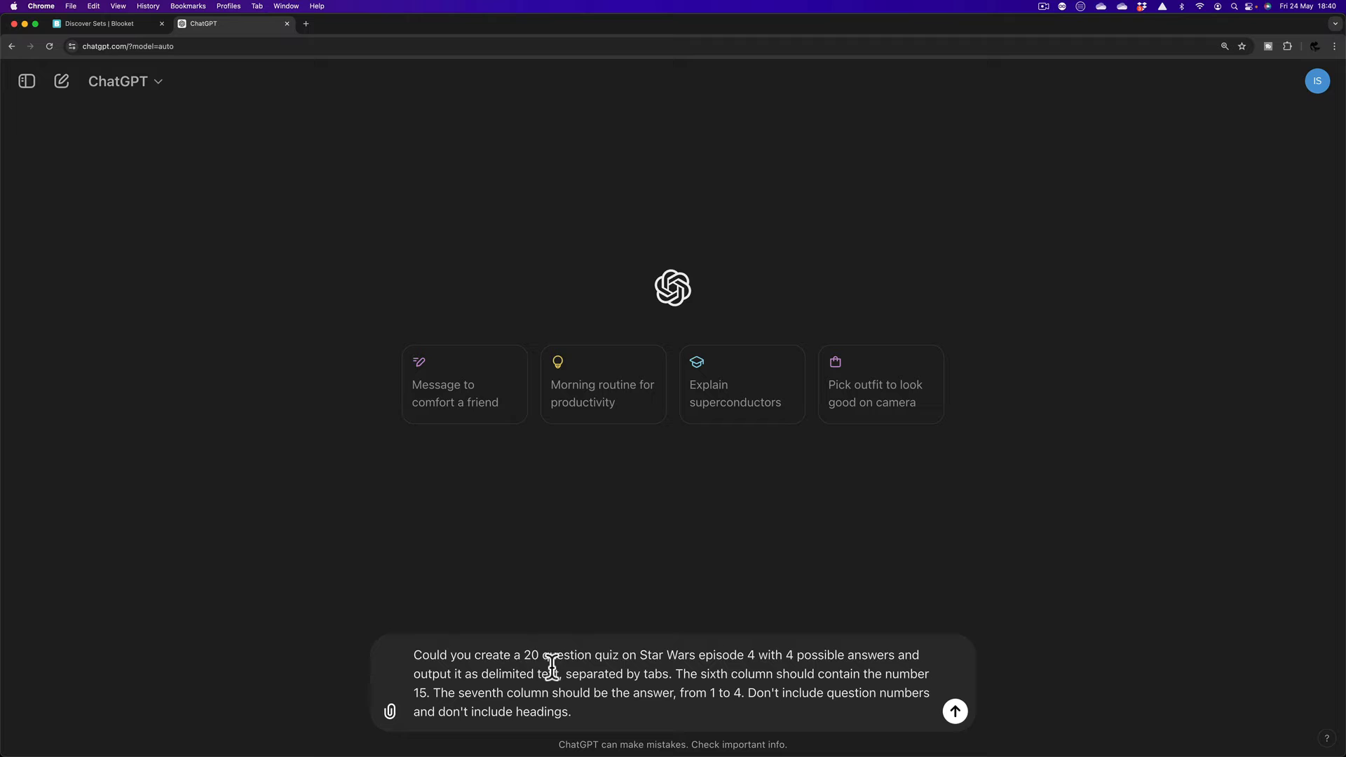
pyautogui.moveTo(634, 668)
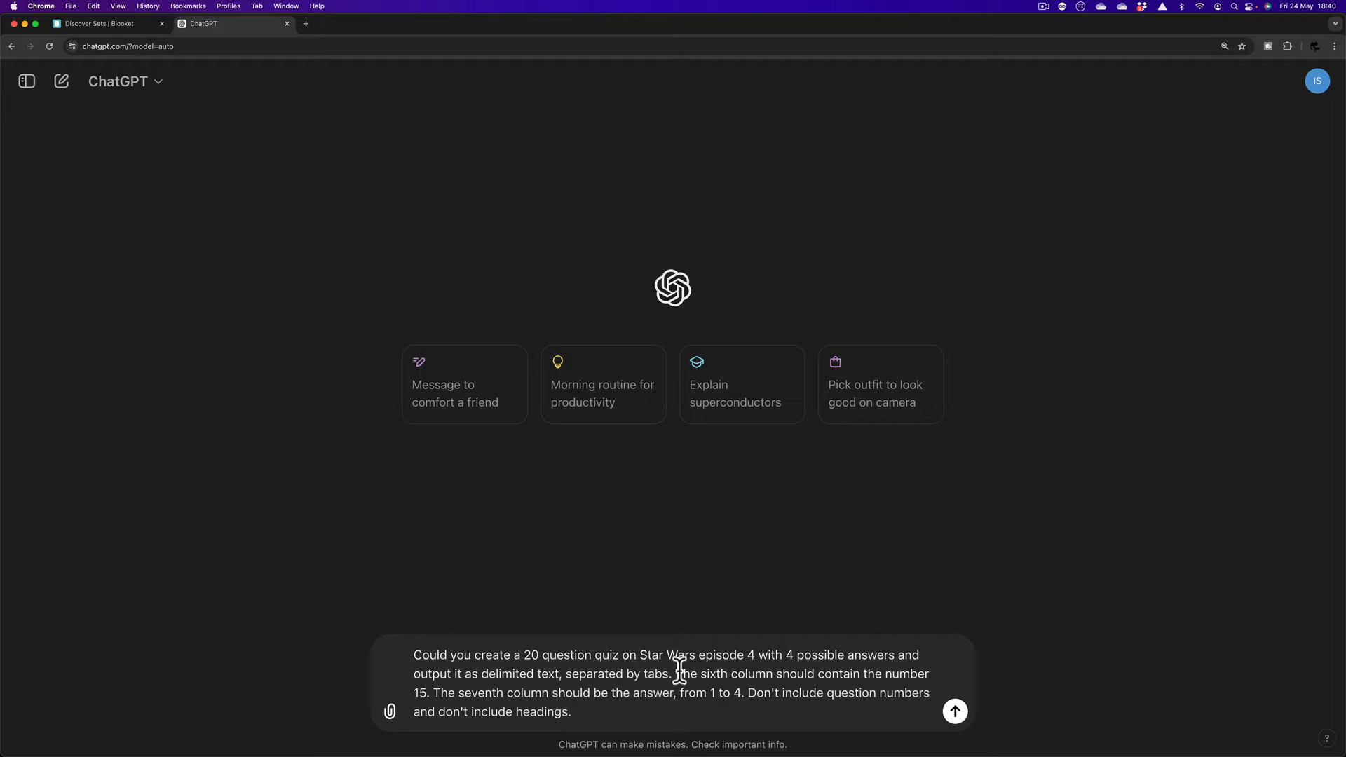
pyautogui.moveTo(846, 672)
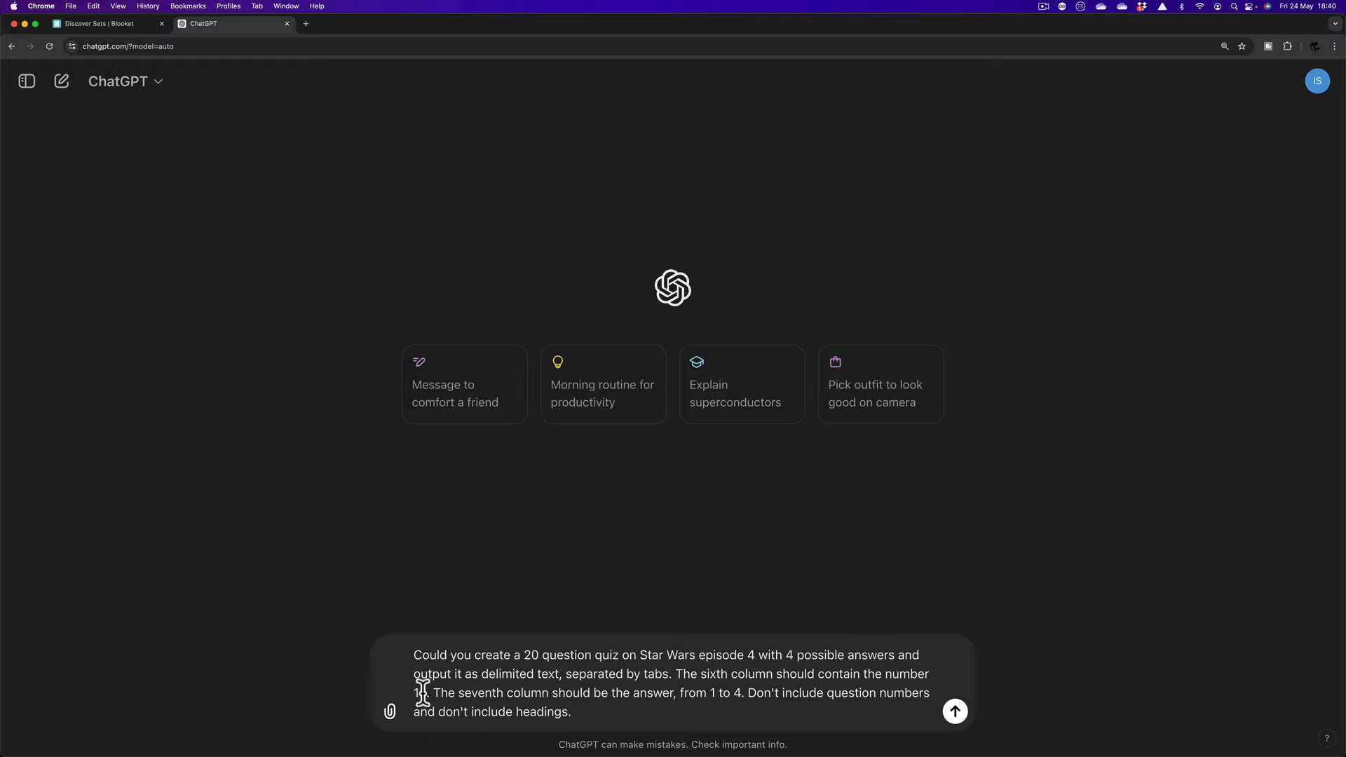
pyautogui.write('5')
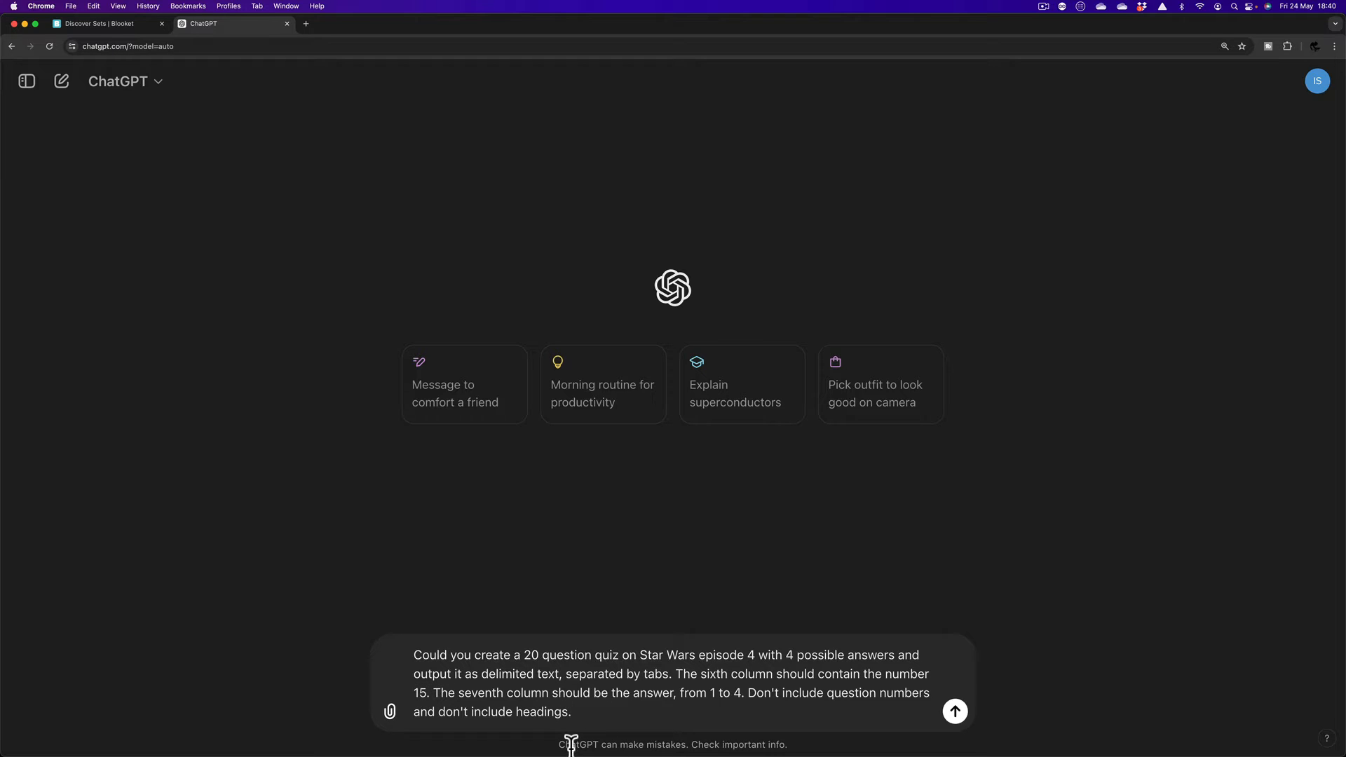
pyautogui.moveTo(816, 640)
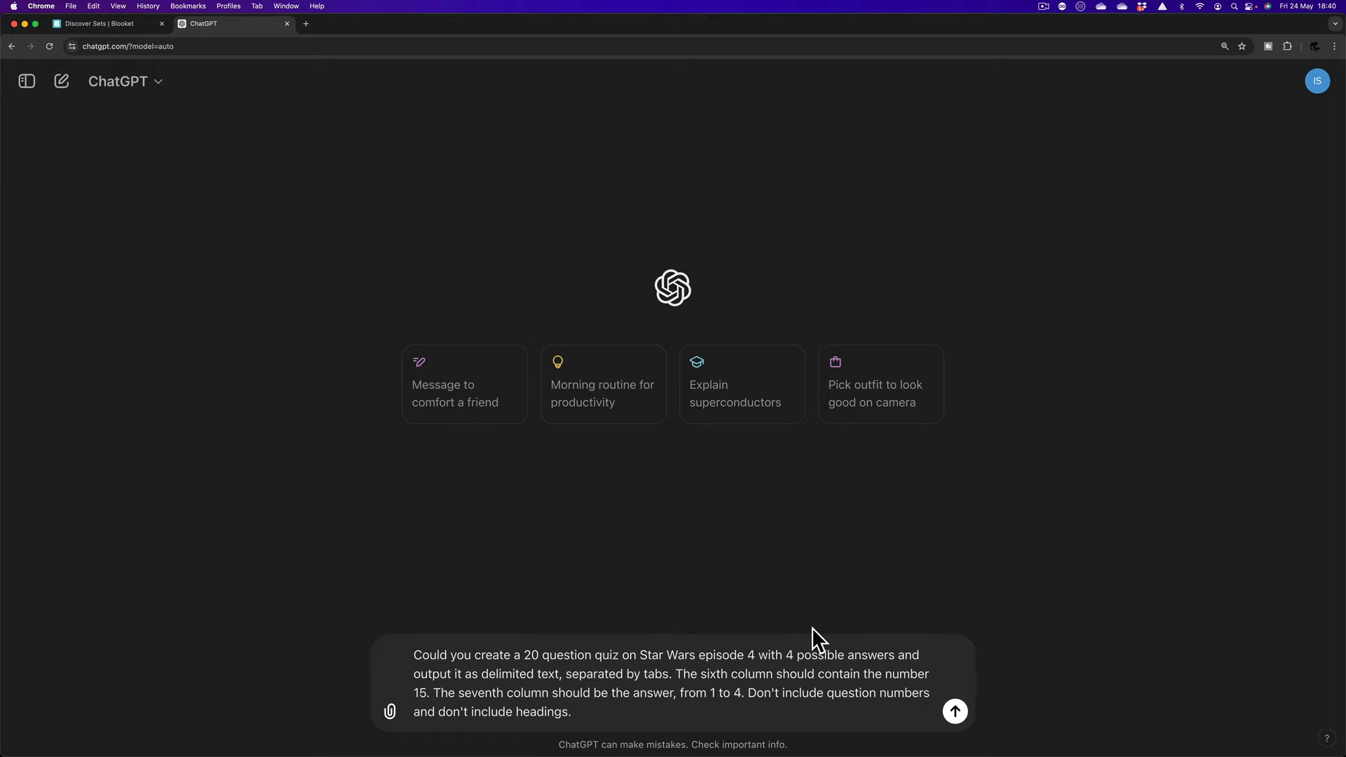
pyautogui.moveTo(794, 586)
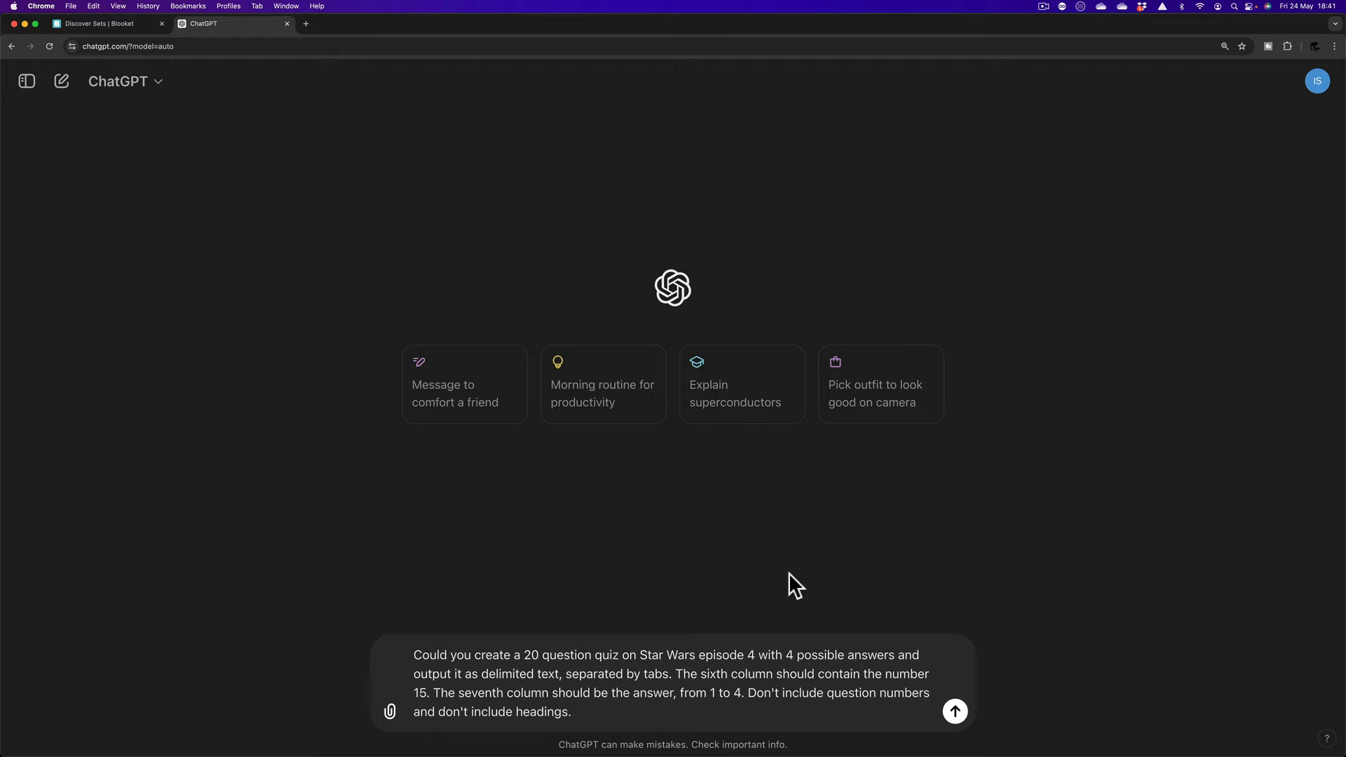
pyautogui.moveTo(720, 740)
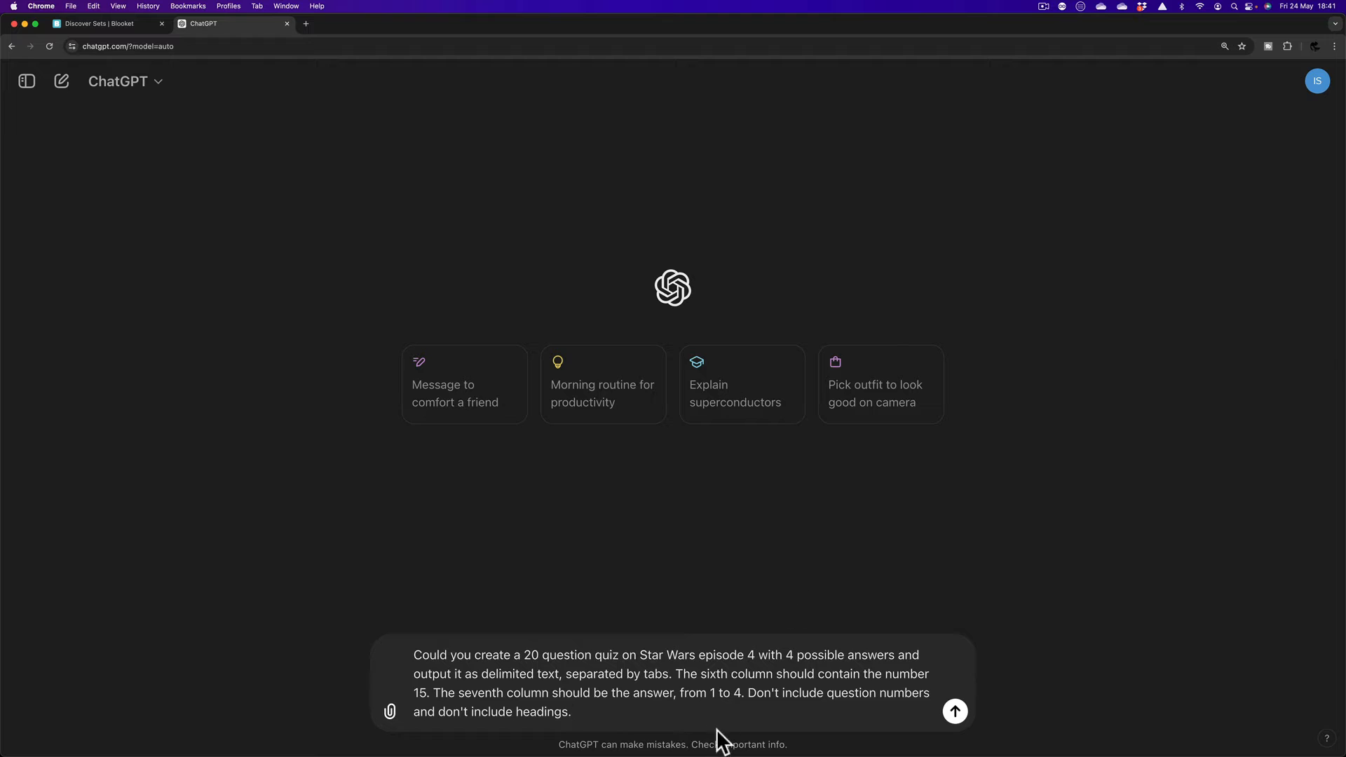
pyautogui.moveTo(429, 743)
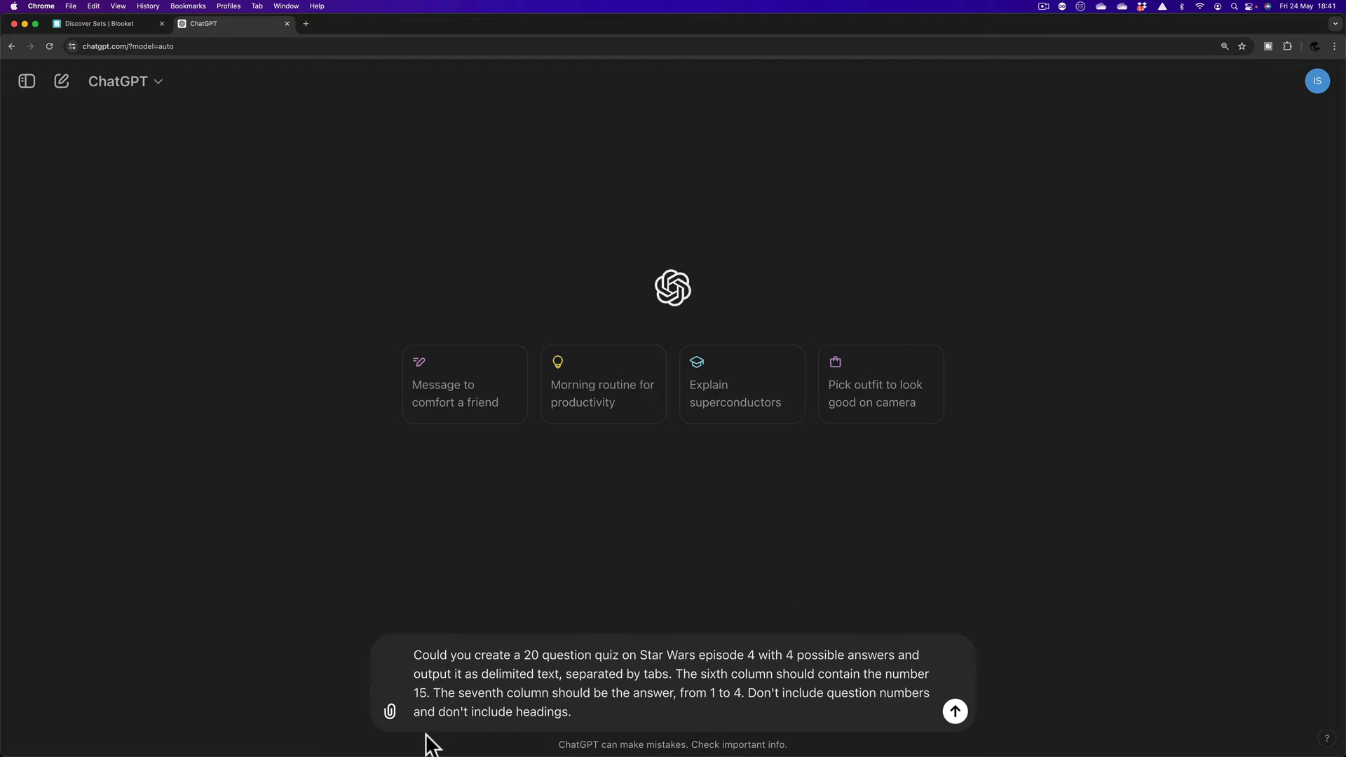
pyautogui.moveTo(955, 711)
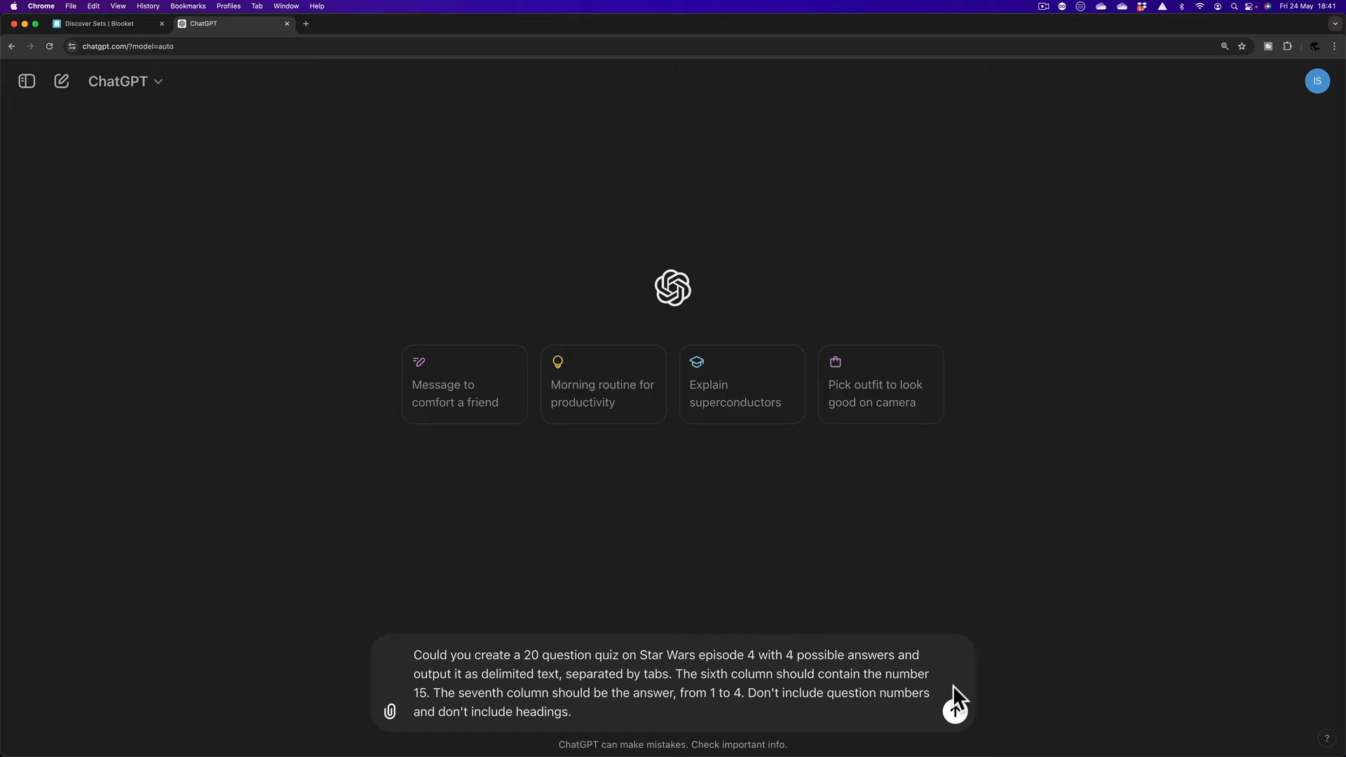
pyautogui.moveTo(1046, 665)
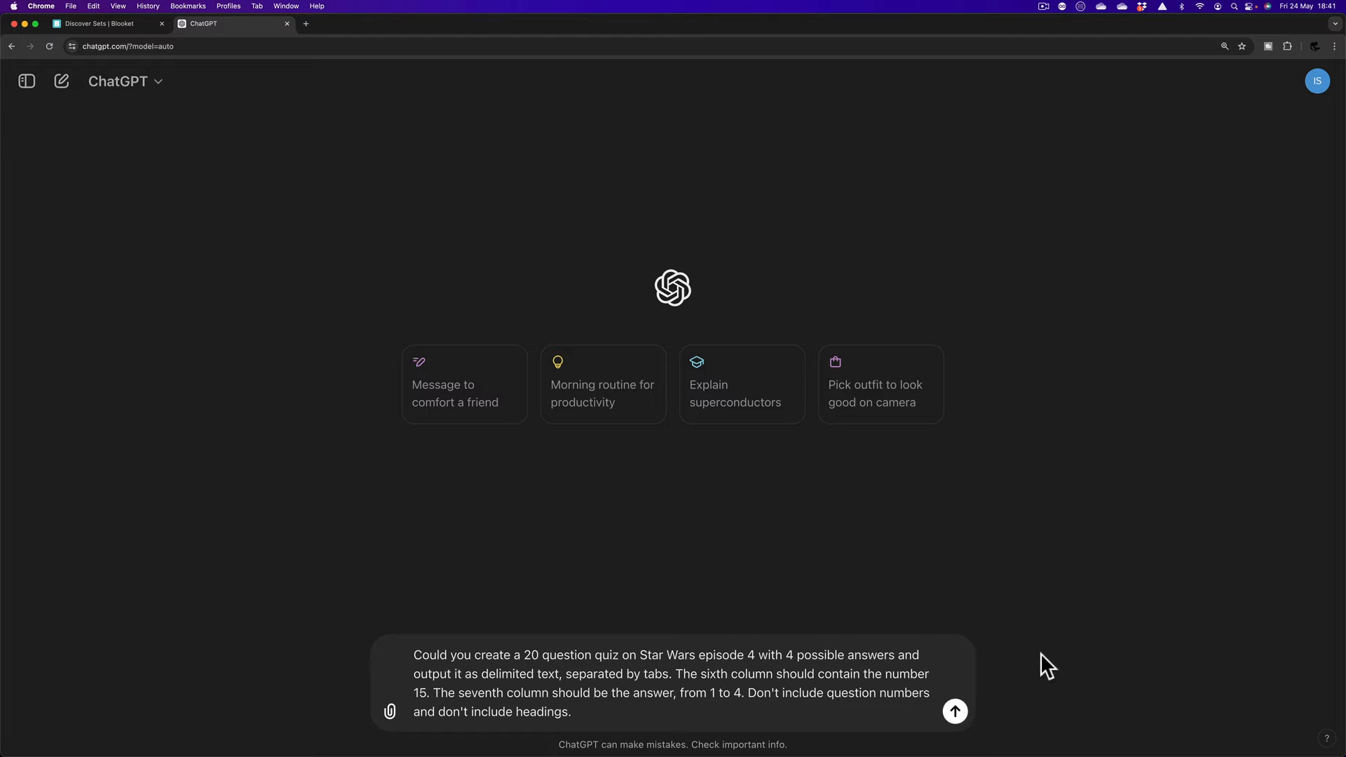
# Step: Send the request and copy the generated tab-delimited quiz text, then return to Excel
pyautogui.click(955, 711)
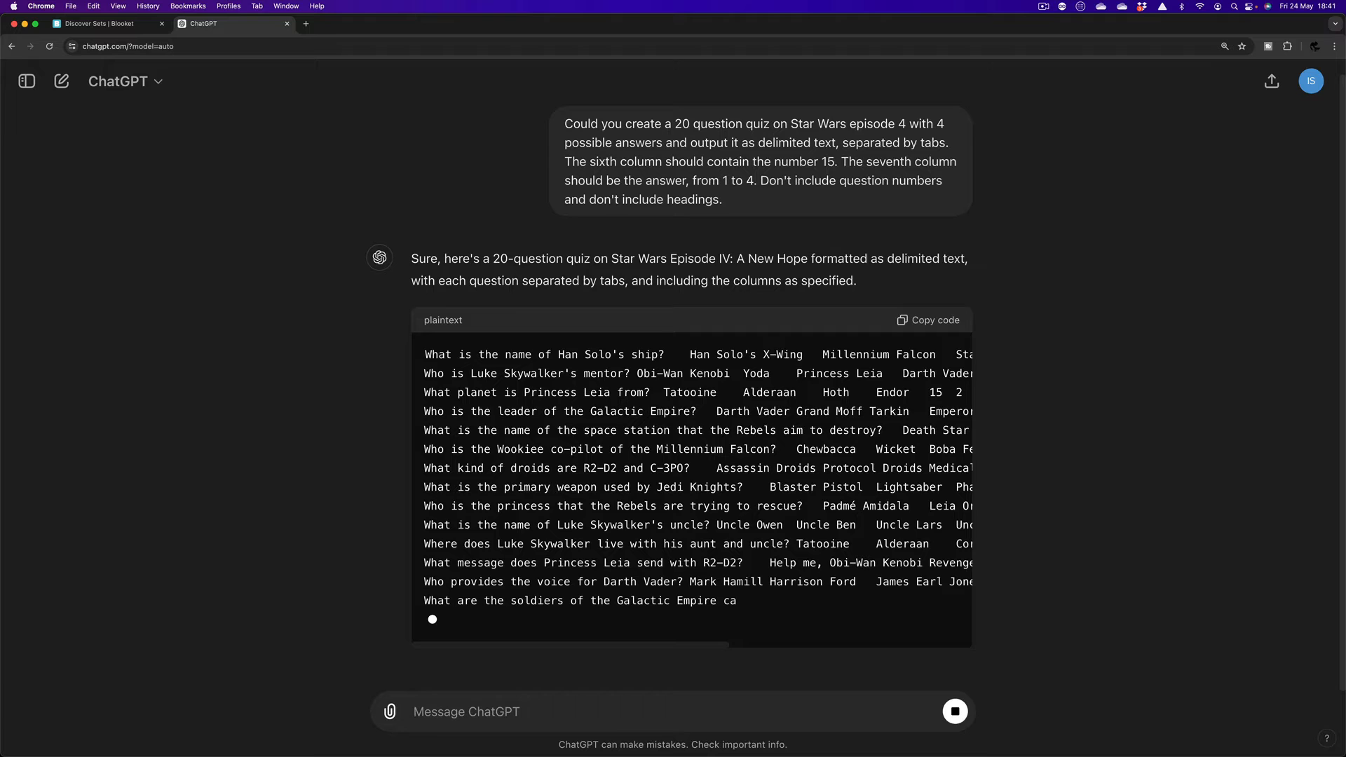
pyautogui.scroll(-3)
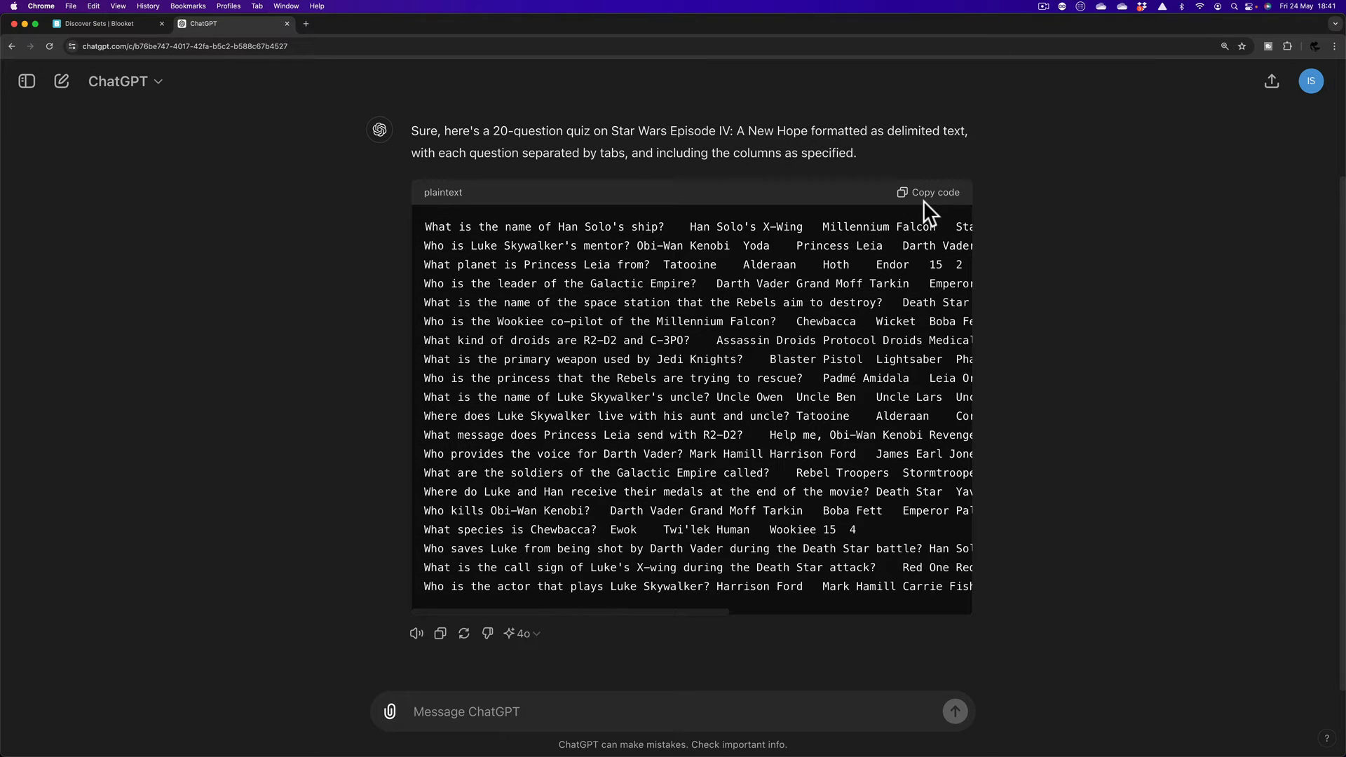
pyautogui.click(928, 192)
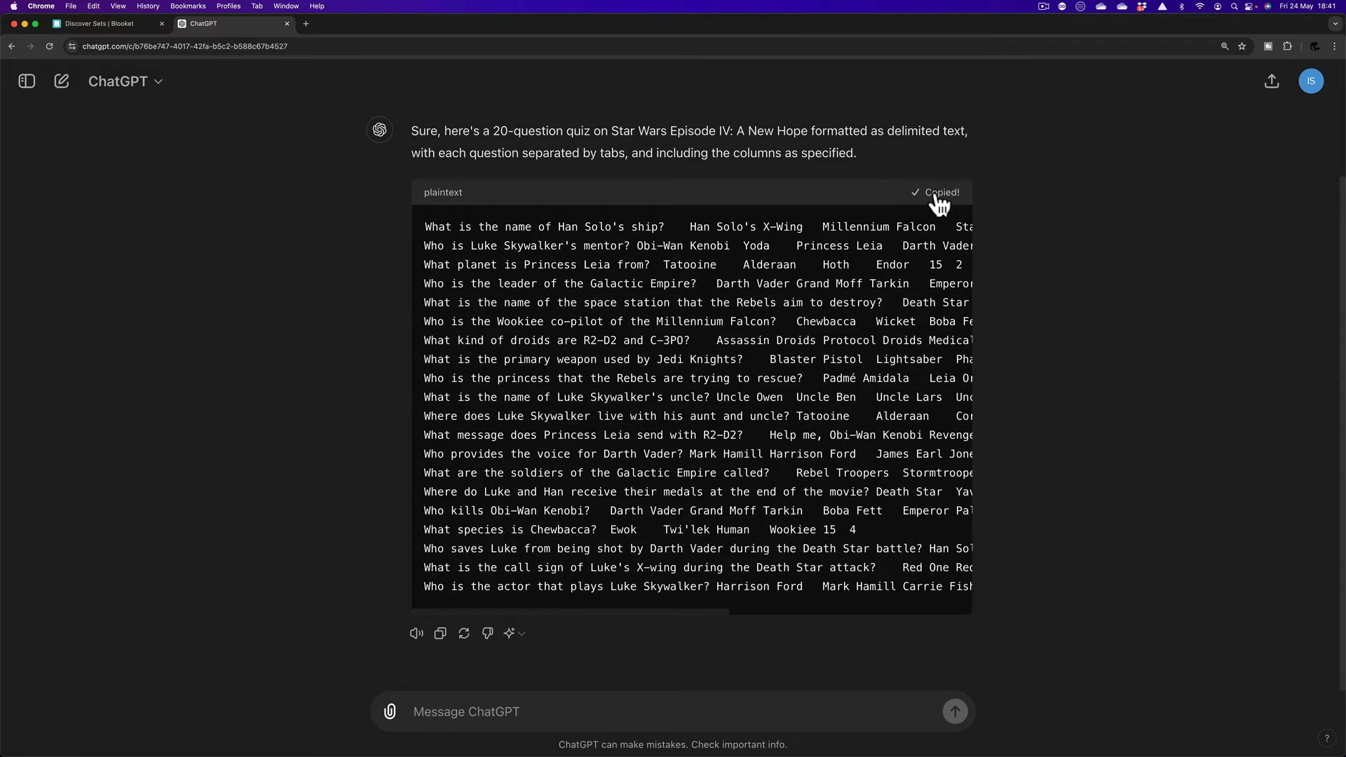
pyautogui.click(893, 713)
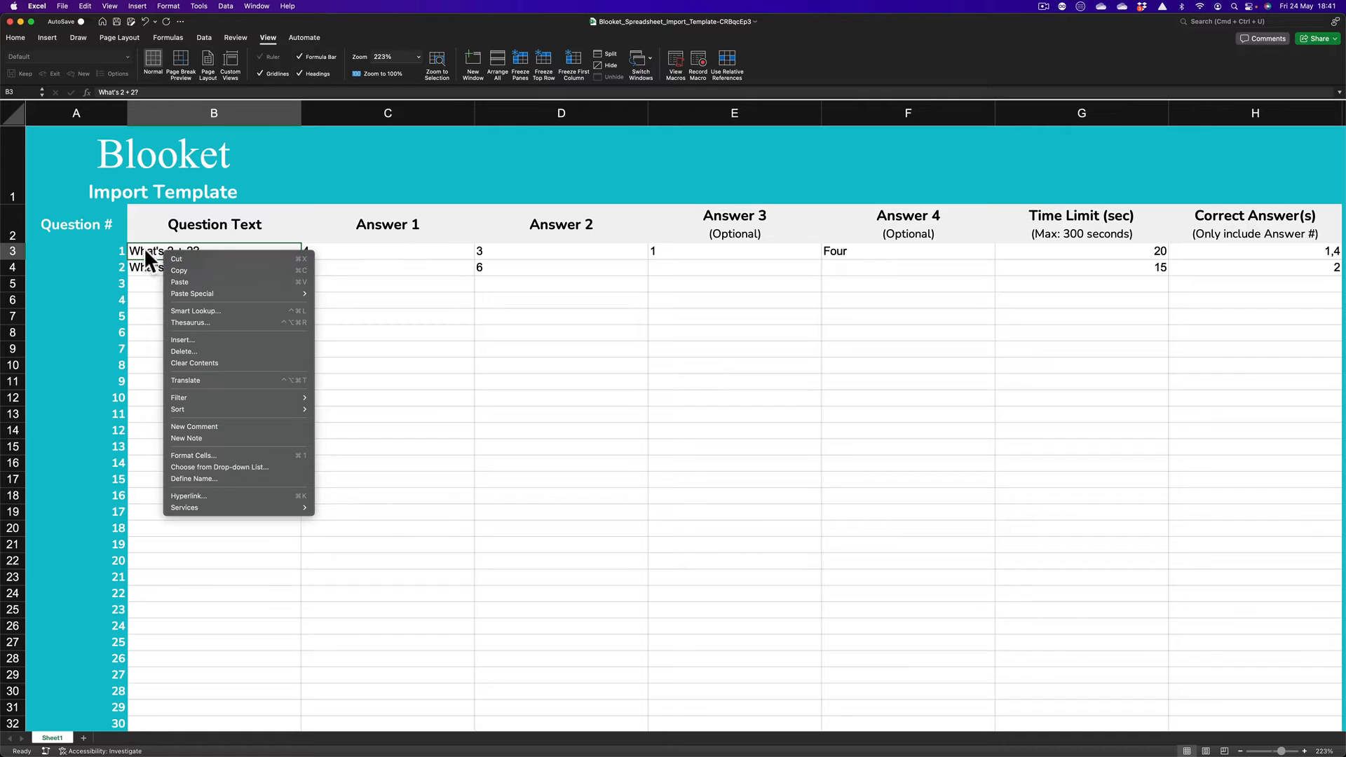
pyautogui.moveTo(210, 293)
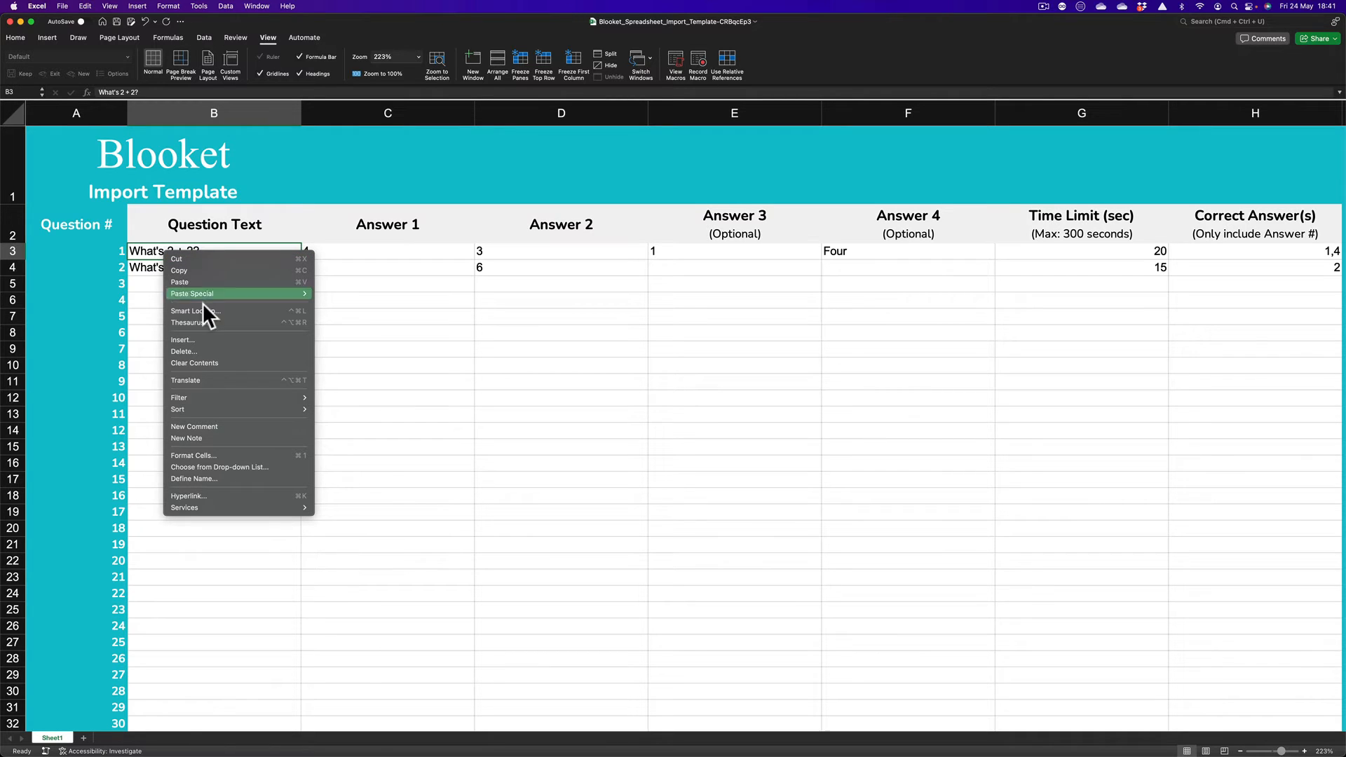
pyautogui.moveTo(192, 293)
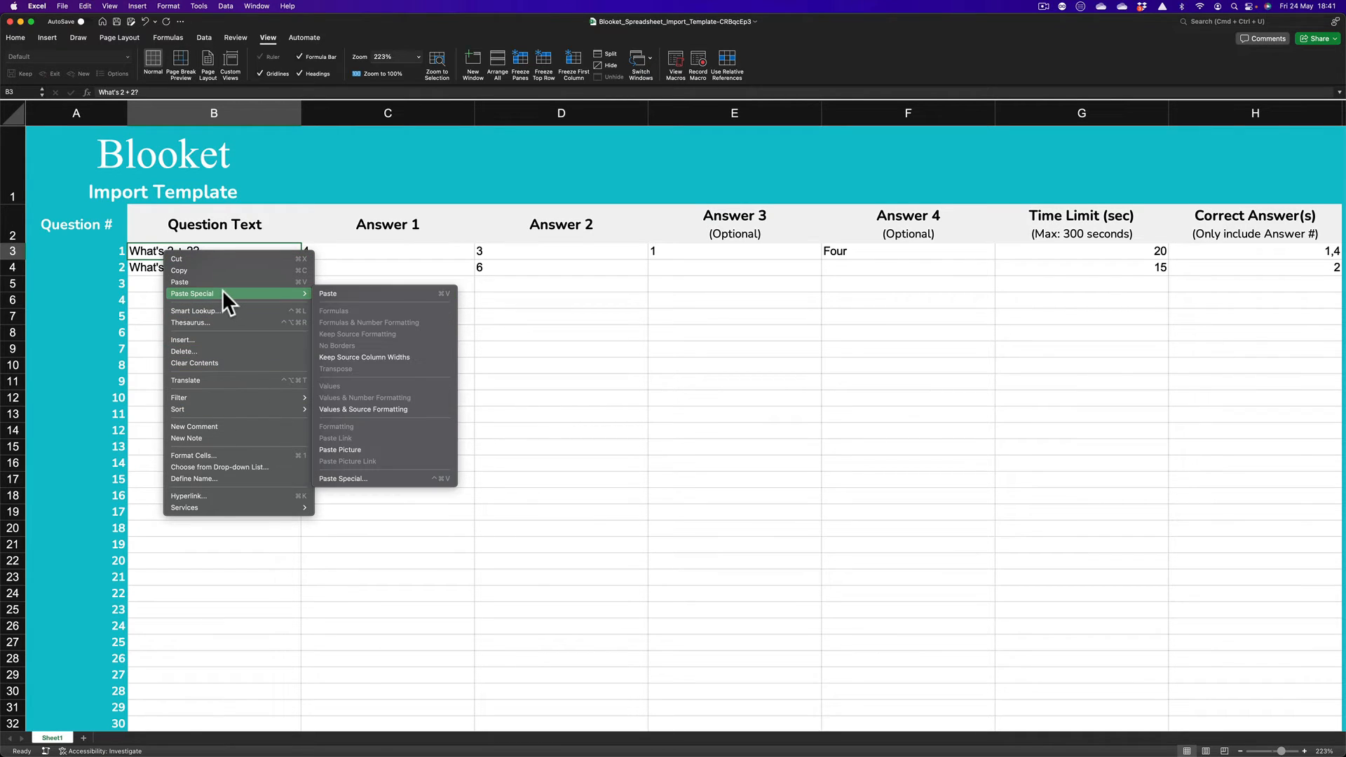
pyautogui.moveTo(360, 479)
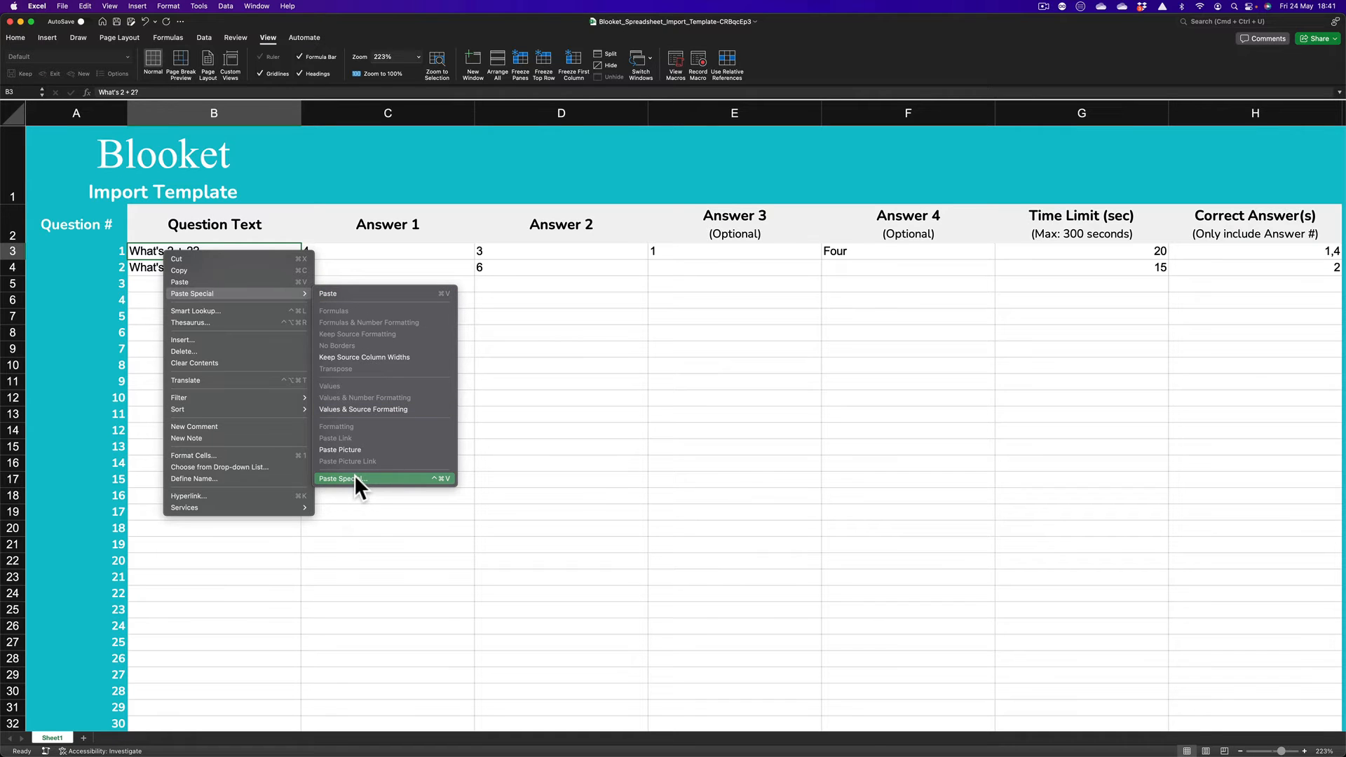
# Step: Paste the 20 quiz rows into the template as text, replacing the sample questions
pyautogui.click(339, 479)
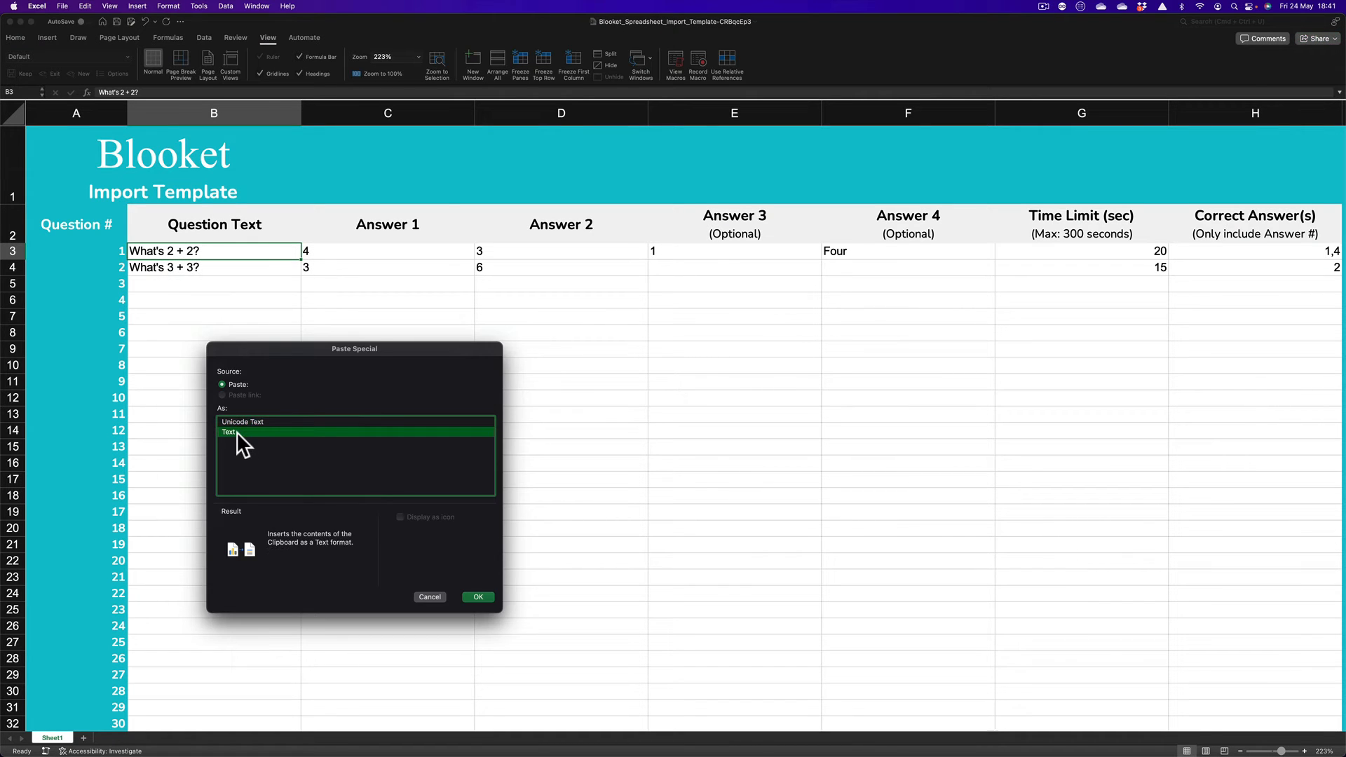
pyautogui.click(477, 597)
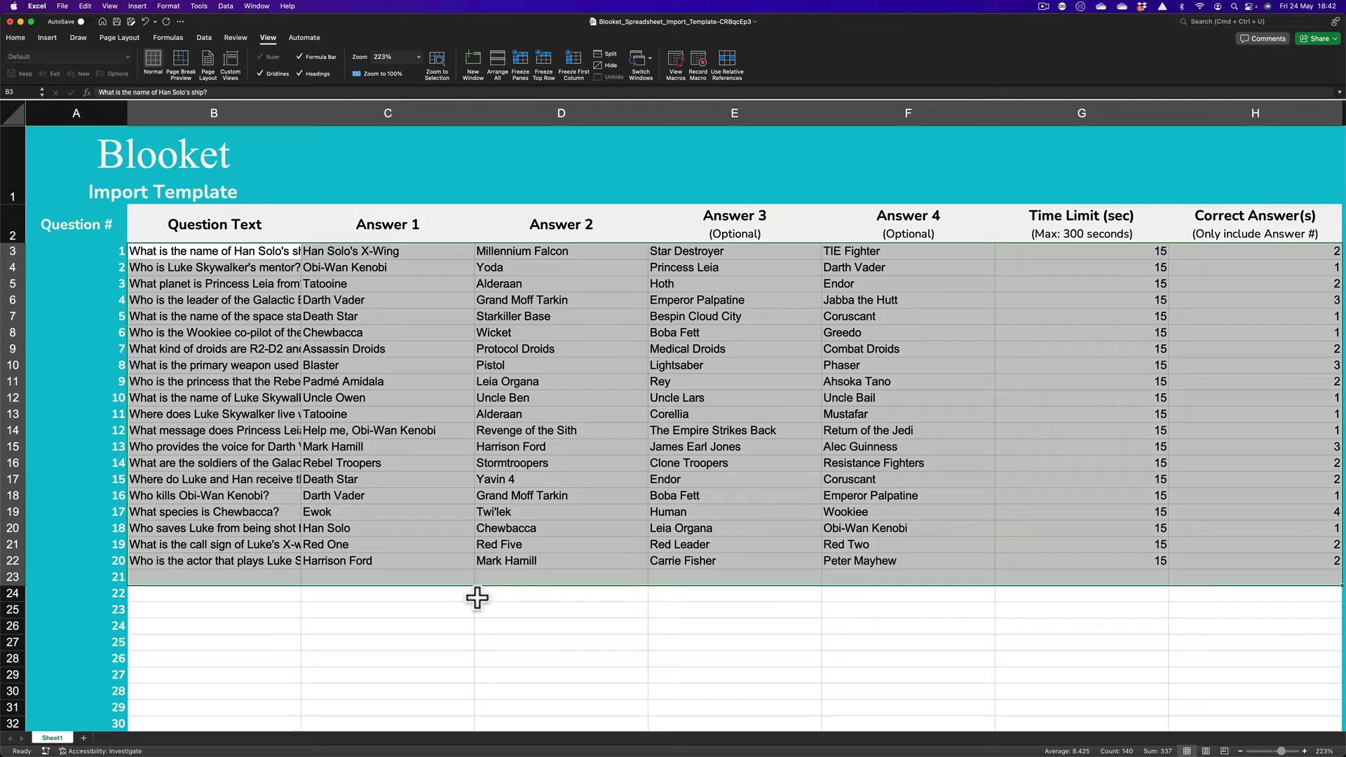
pyautogui.moveTo(465, 495)
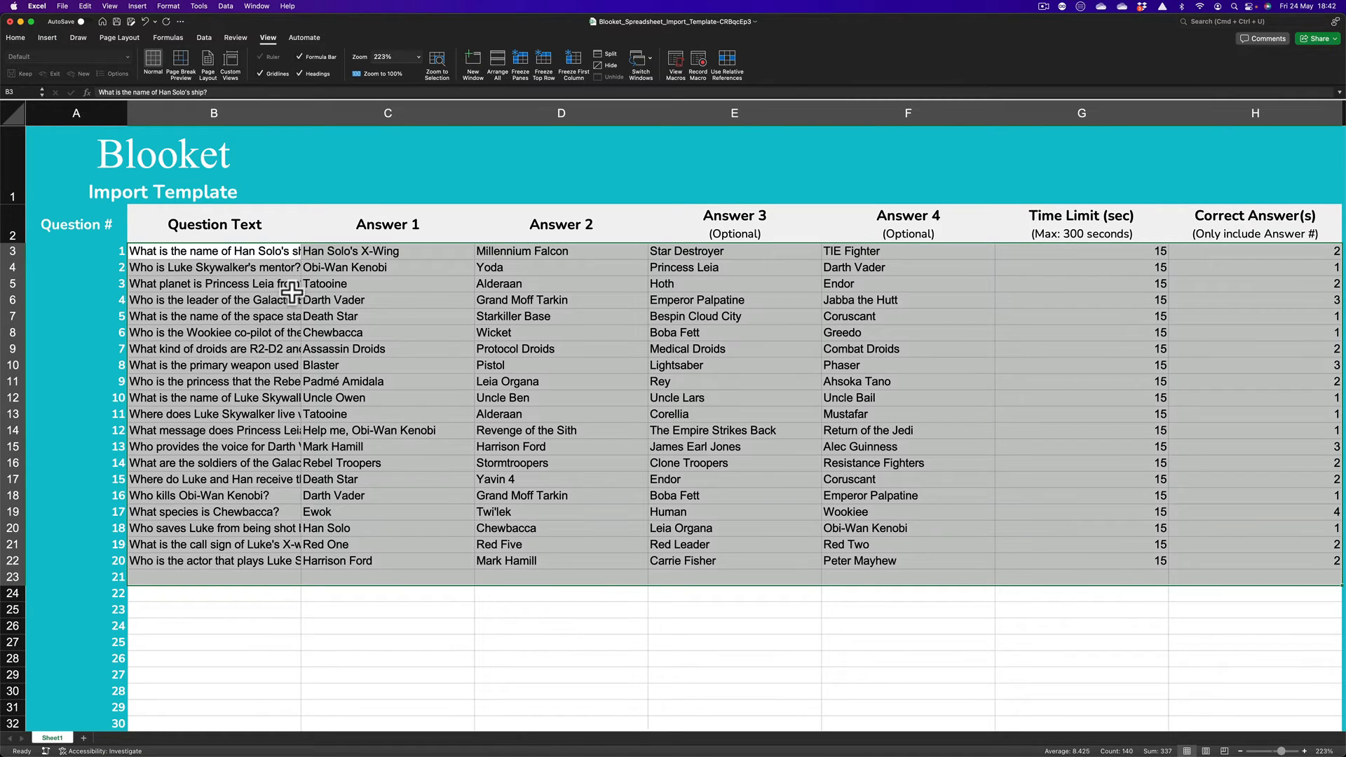
pyautogui.moveTo(297, 283)
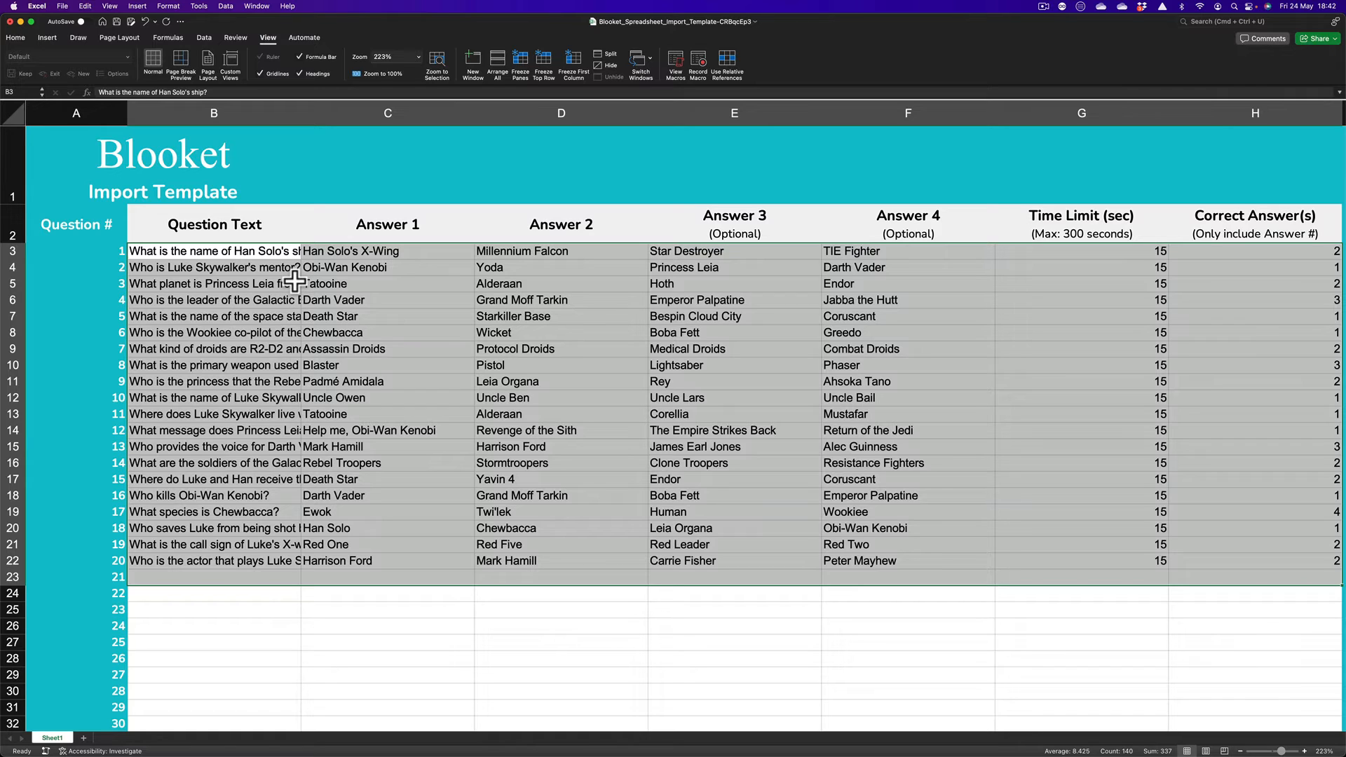
pyautogui.moveTo(239, 48)
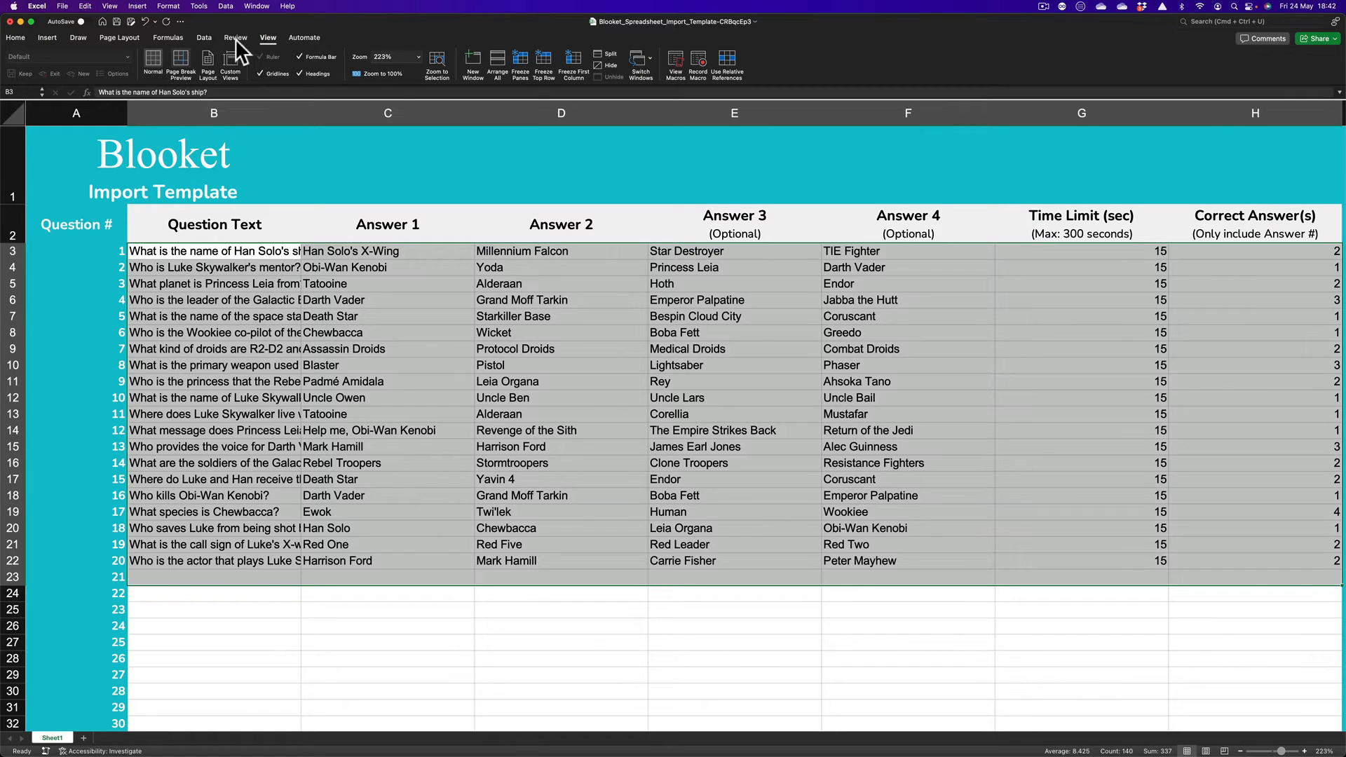
pyautogui.moveTo(69, 16)
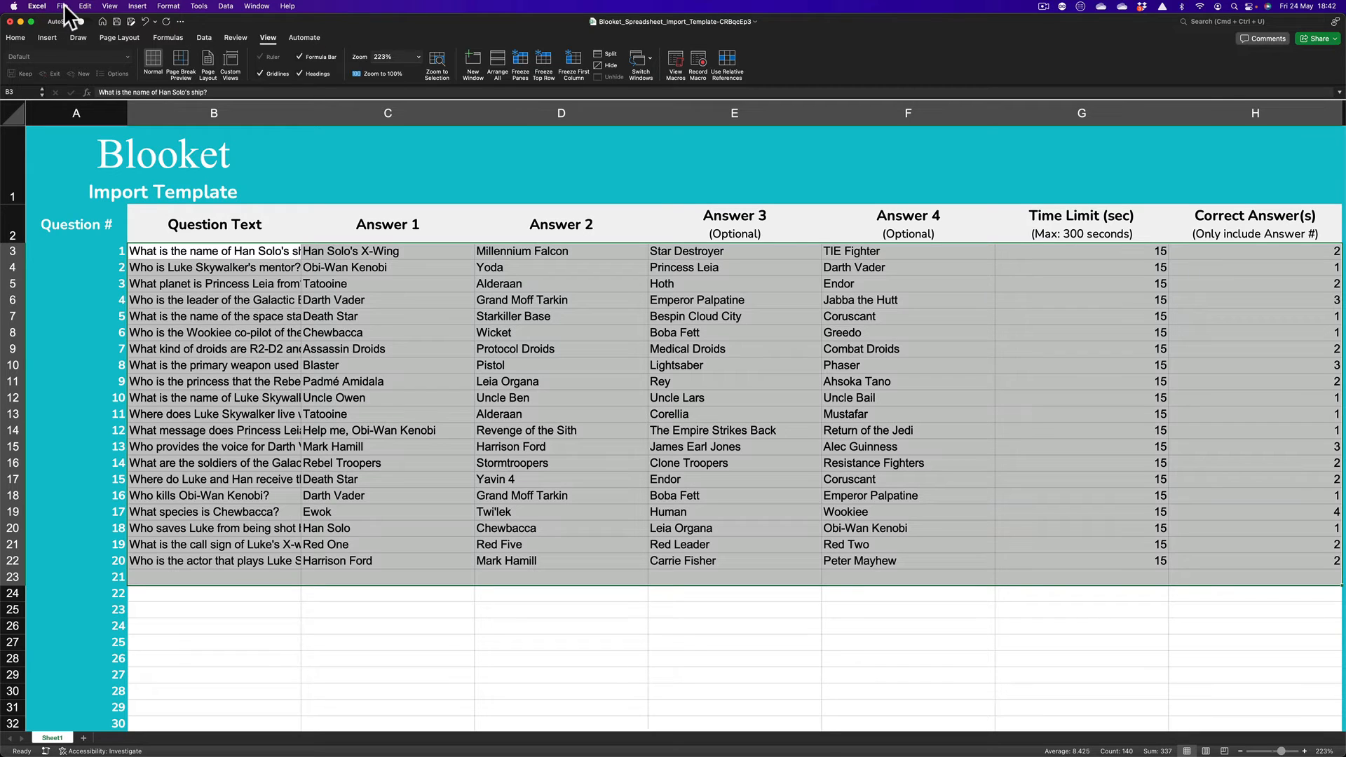
# Step: Save the sheet as MS-DOS Comma-separated Values named 'Star wars blooket'
pyautogui.click(59, 6)
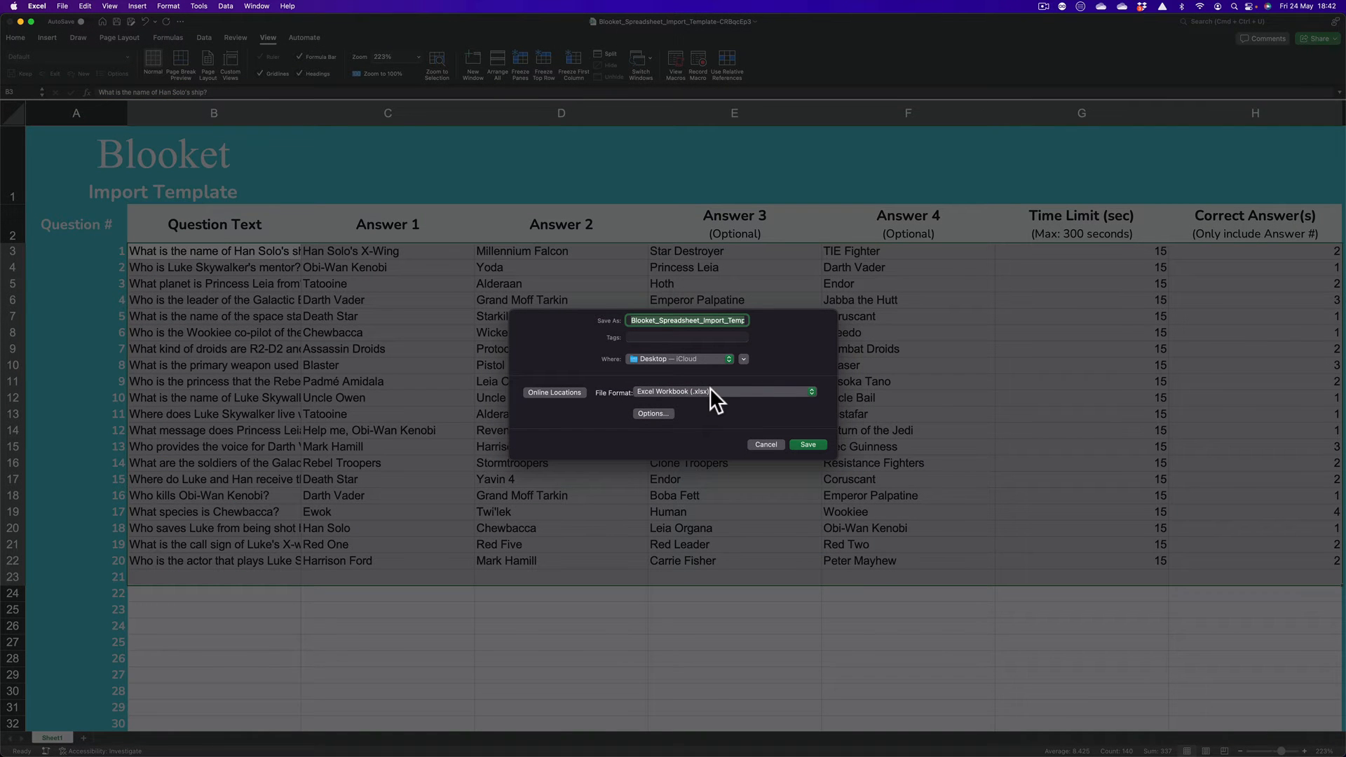
pyautogui.click(724, 392)
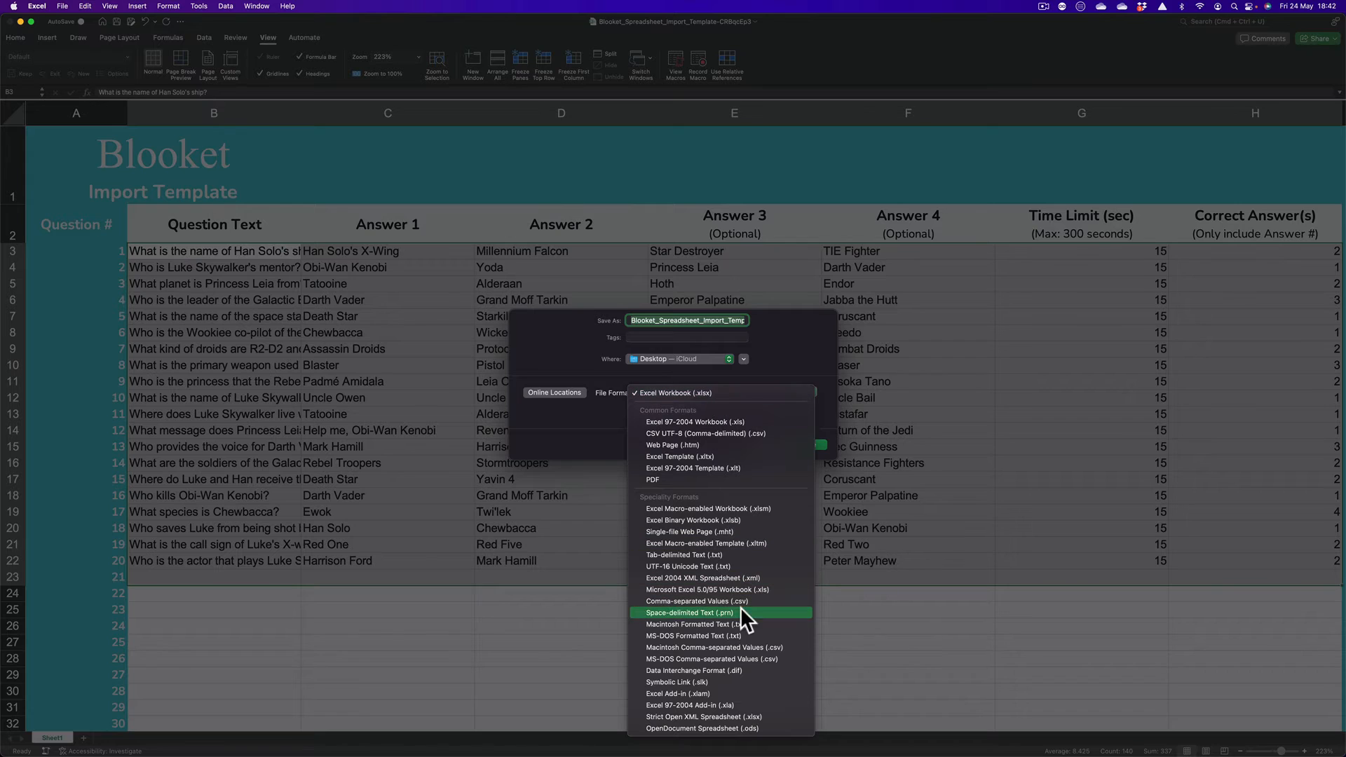
pyautogui.moveTo(657, 666)
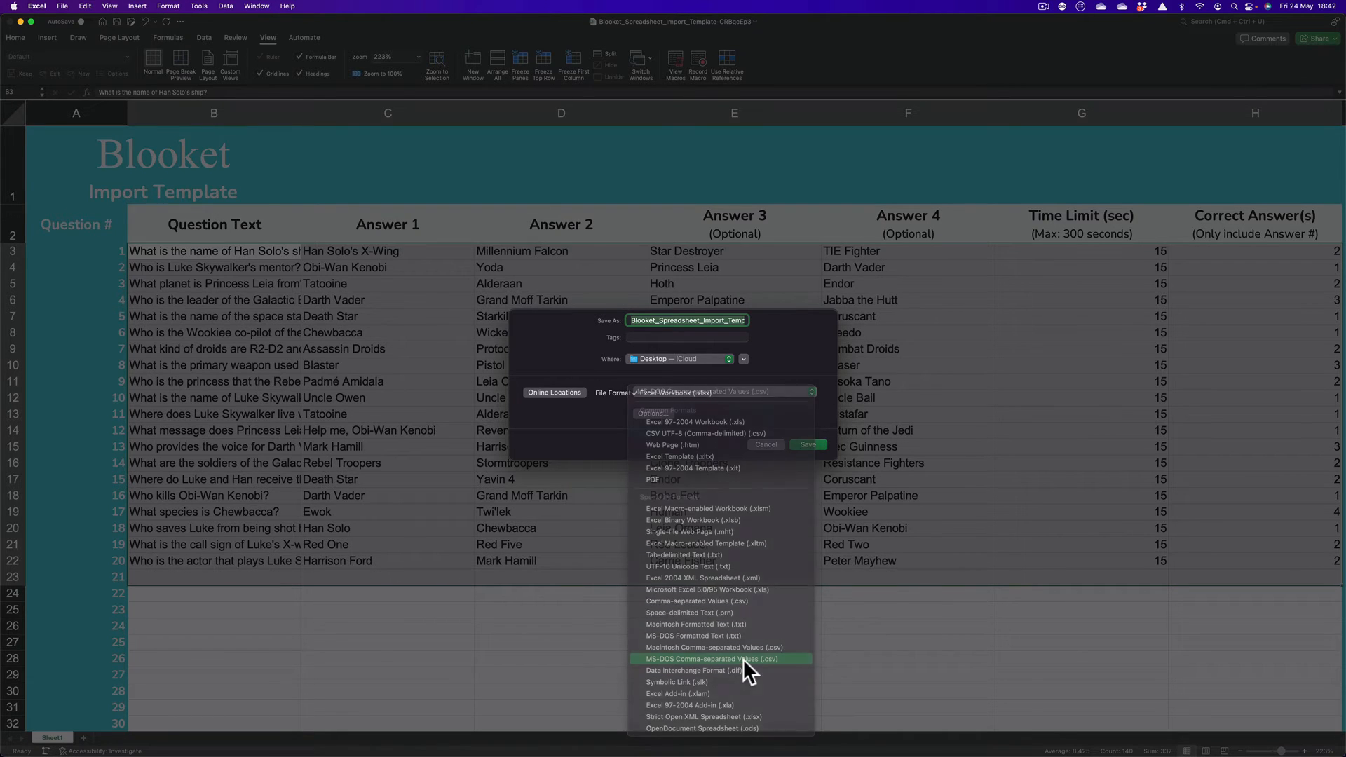
pyautogui.click(712, 659)
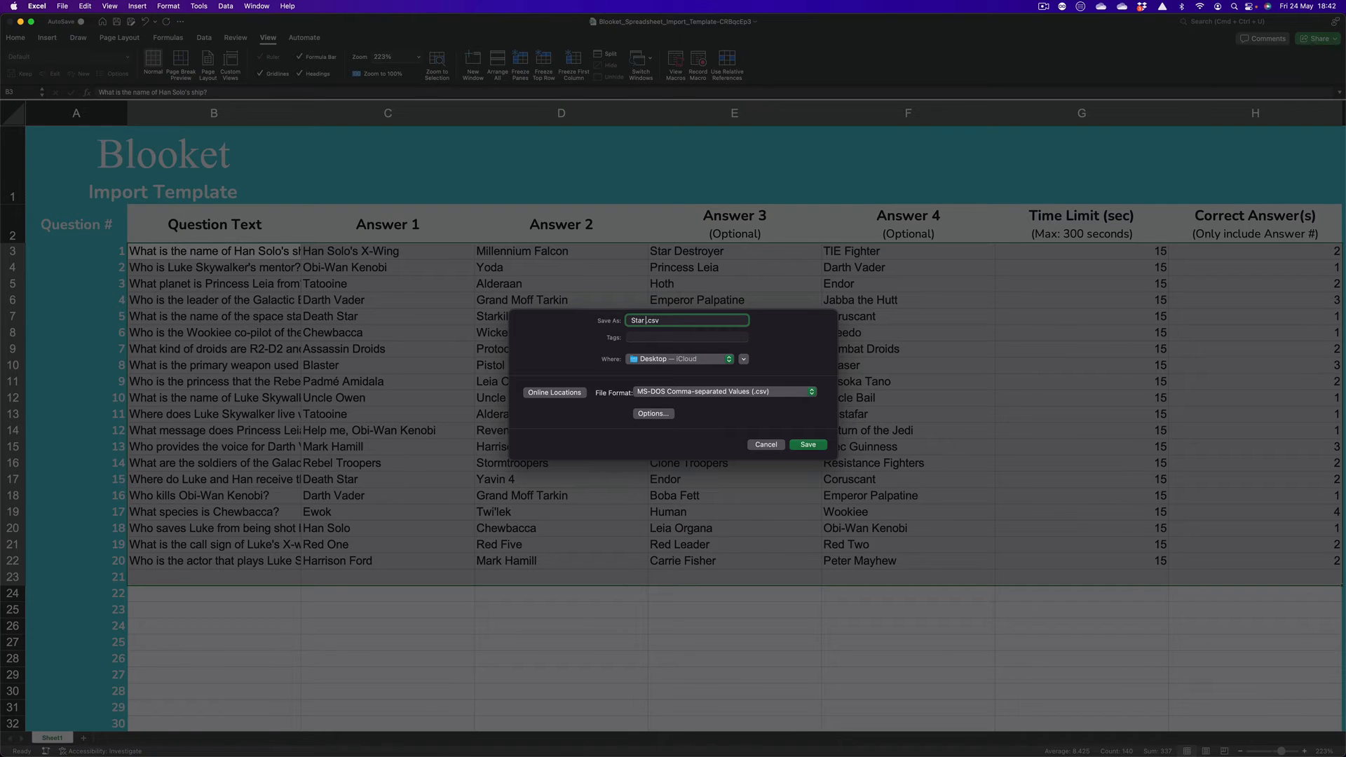
pyautogui.write('wars')
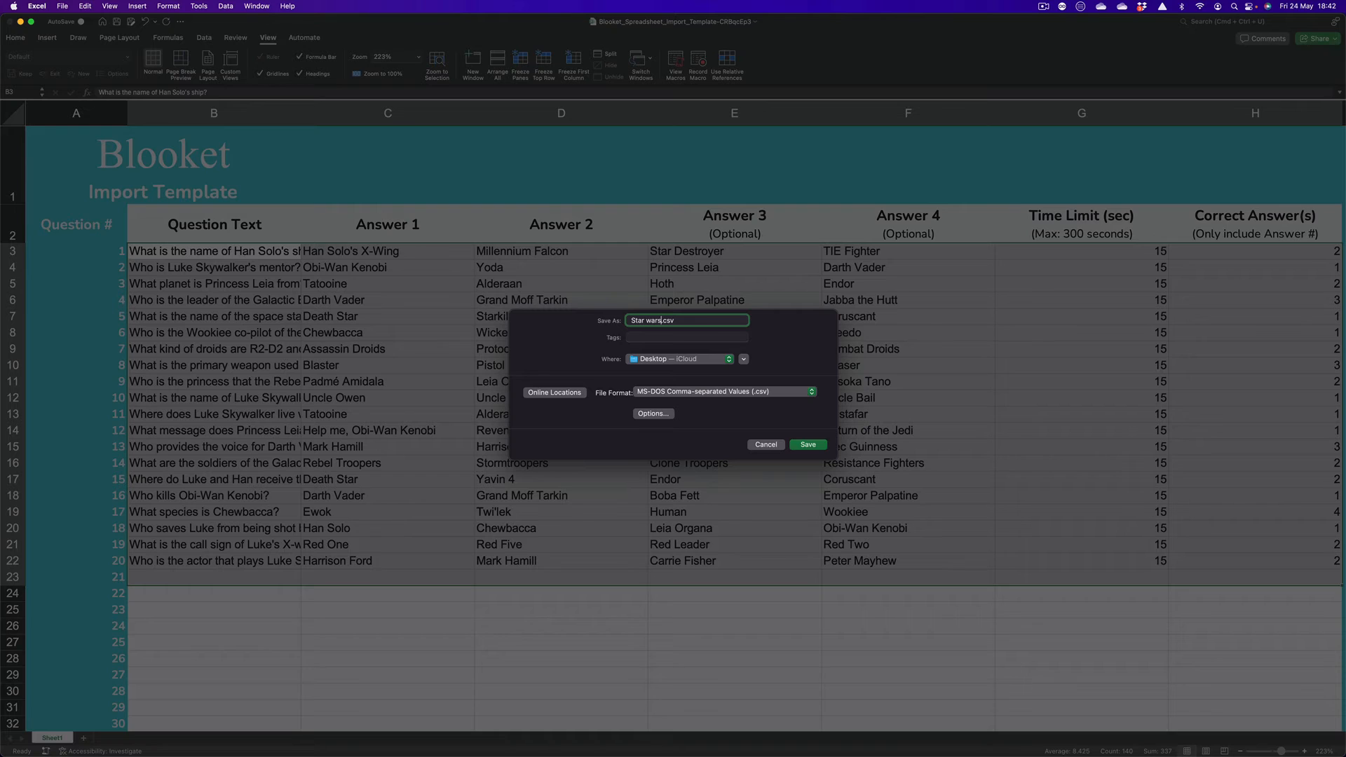
pyautogui.write('b')
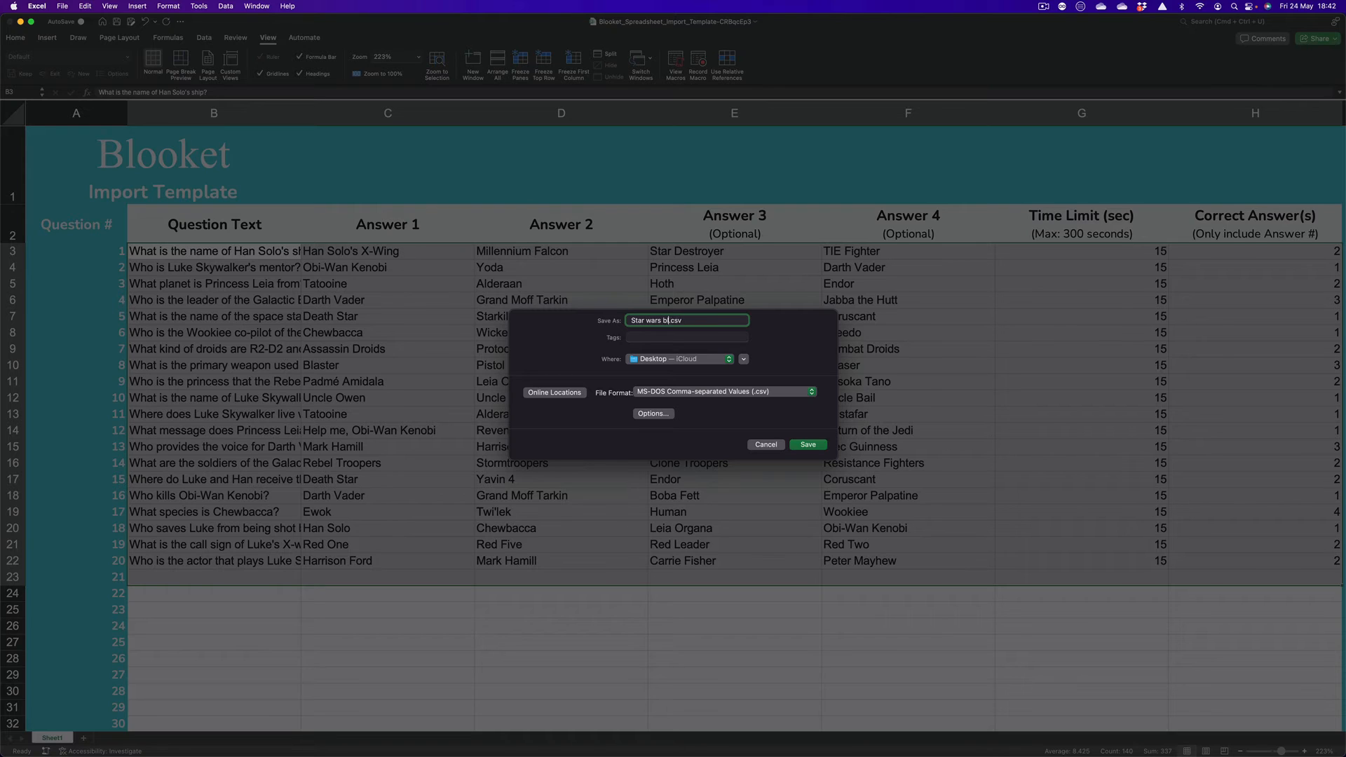
pyautogui.write('looket')
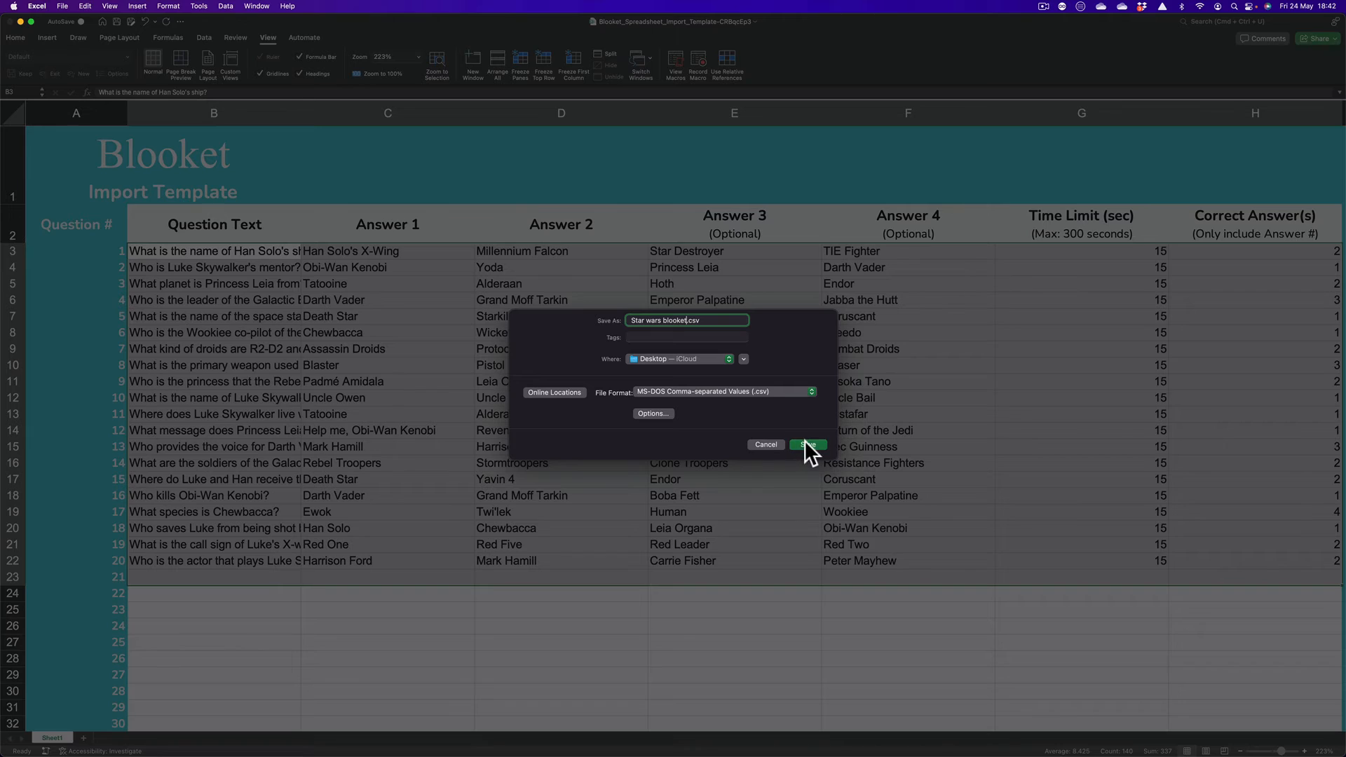
pyautogui.click(805, 445)
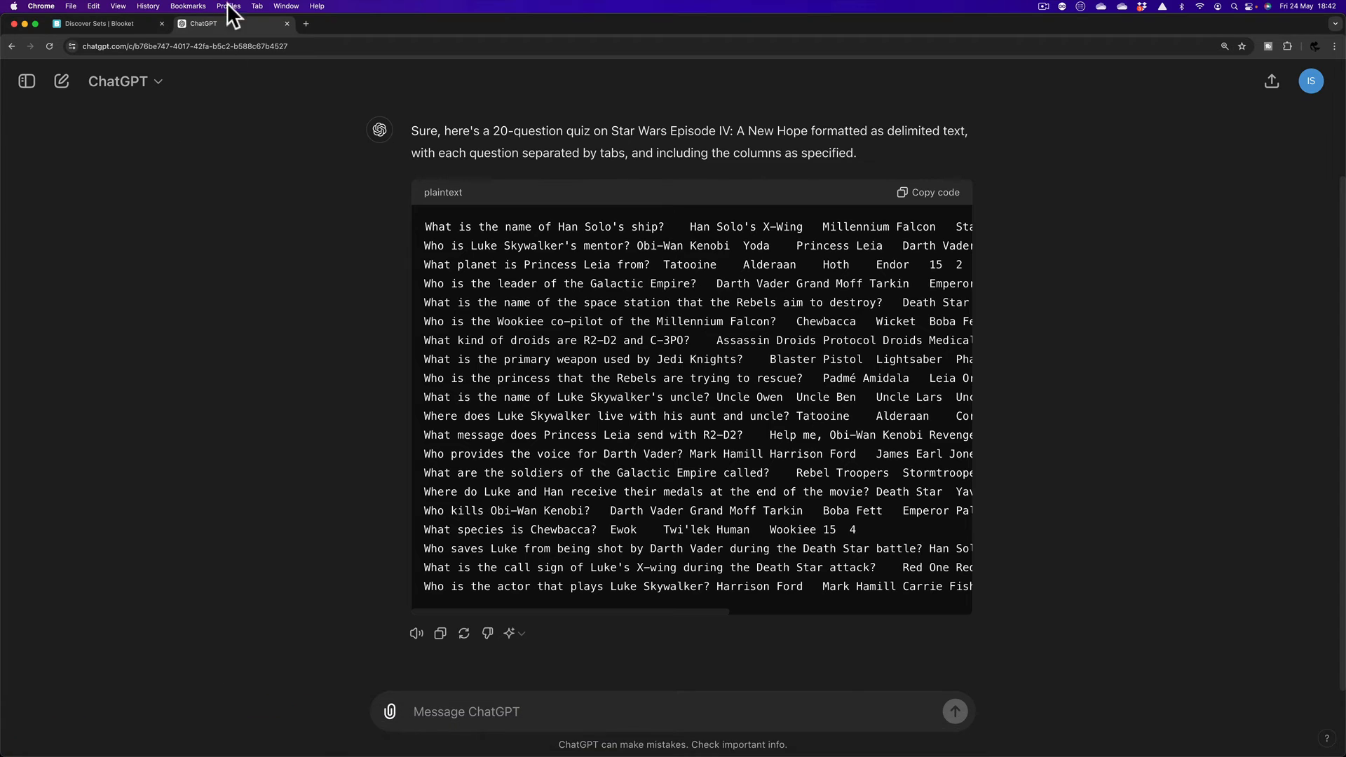
# Step: Create a new Blooket set titled 'Star wars' using the CSV Import option
pyautogui.click(103, 24)
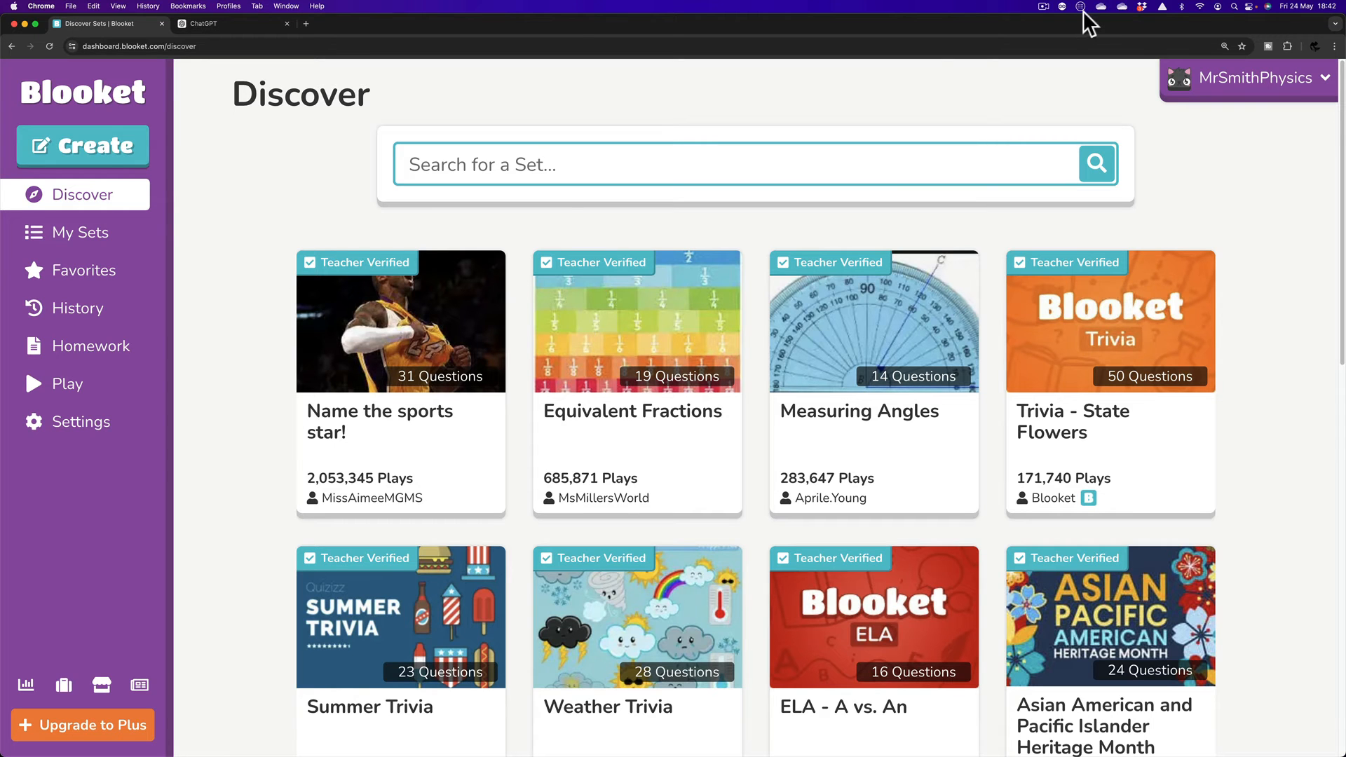
pyautogui.click(83, 144)
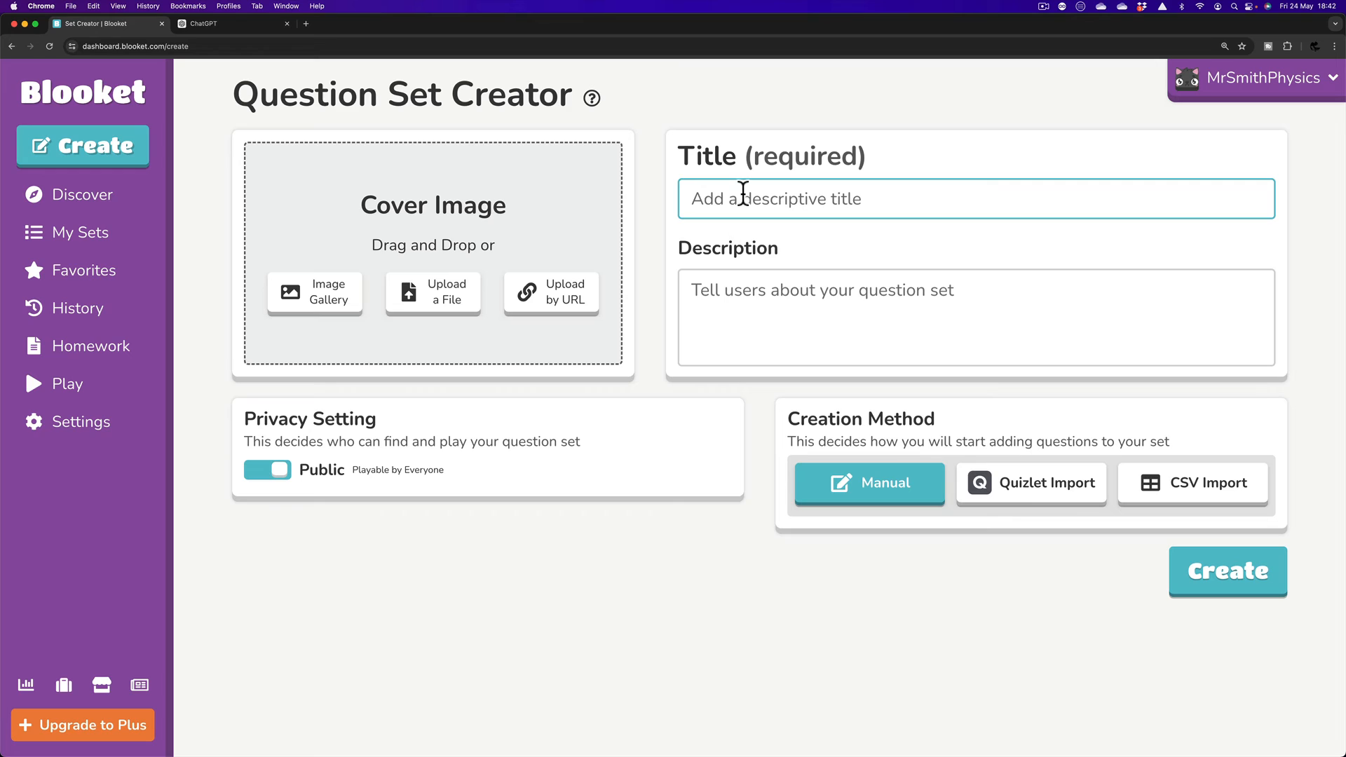
pyautogui.write('Star w')
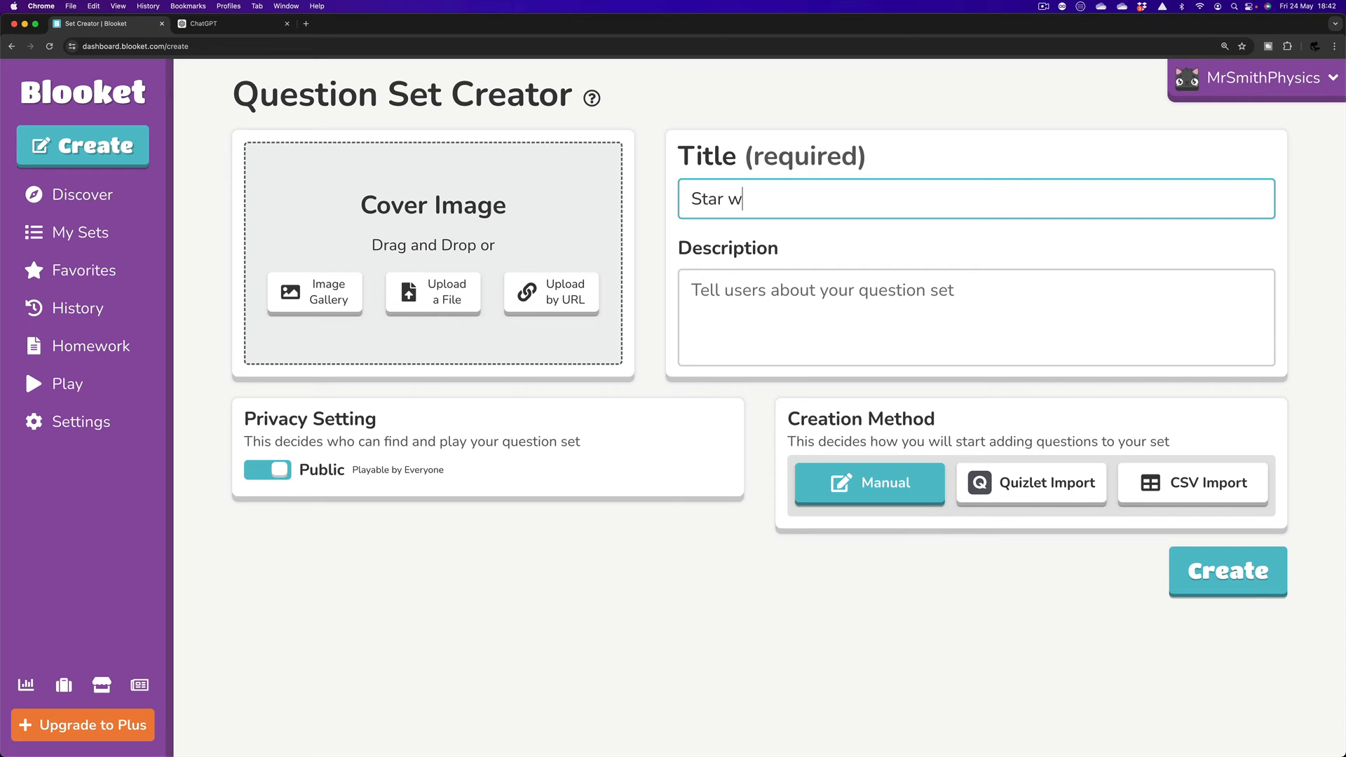
pyautogui.write('ars')
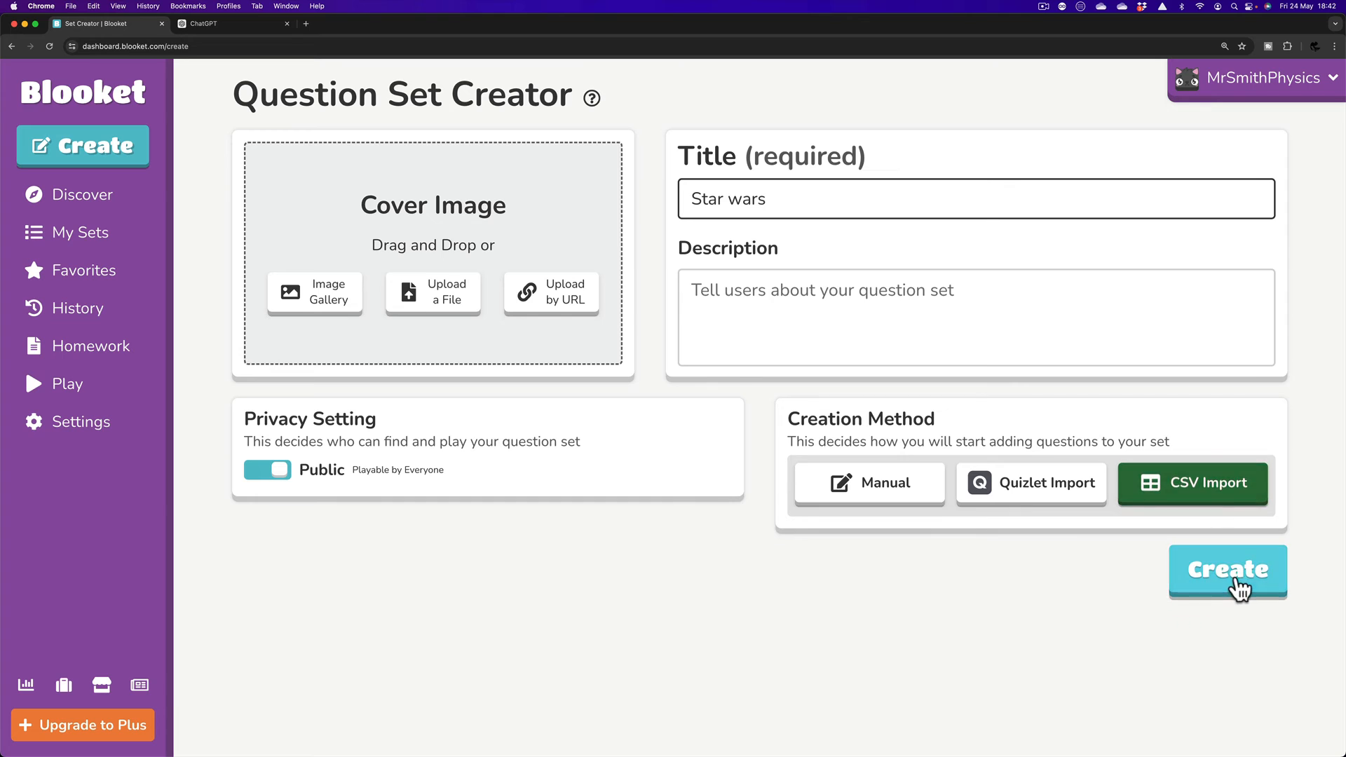
pyautogui.click(1192, 484)
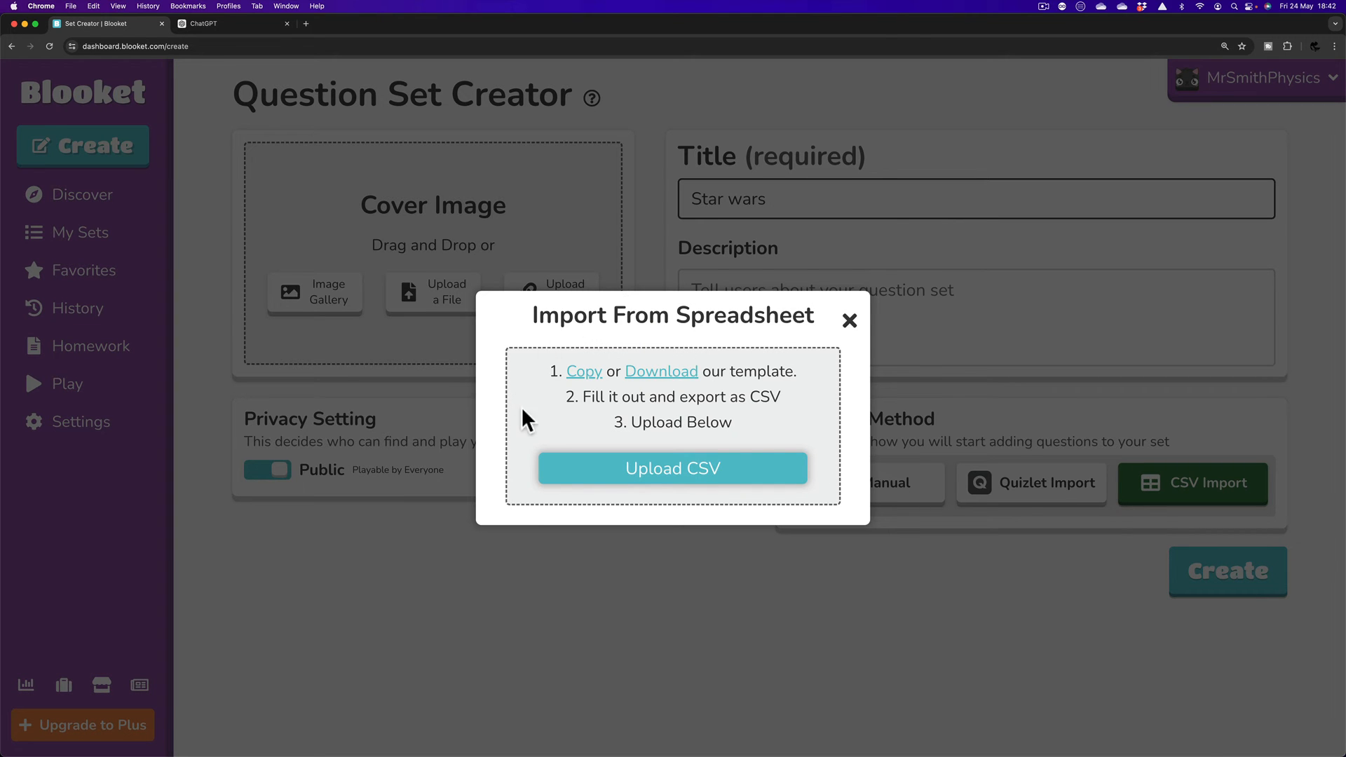
pyautogui.moveTo(752, 319)
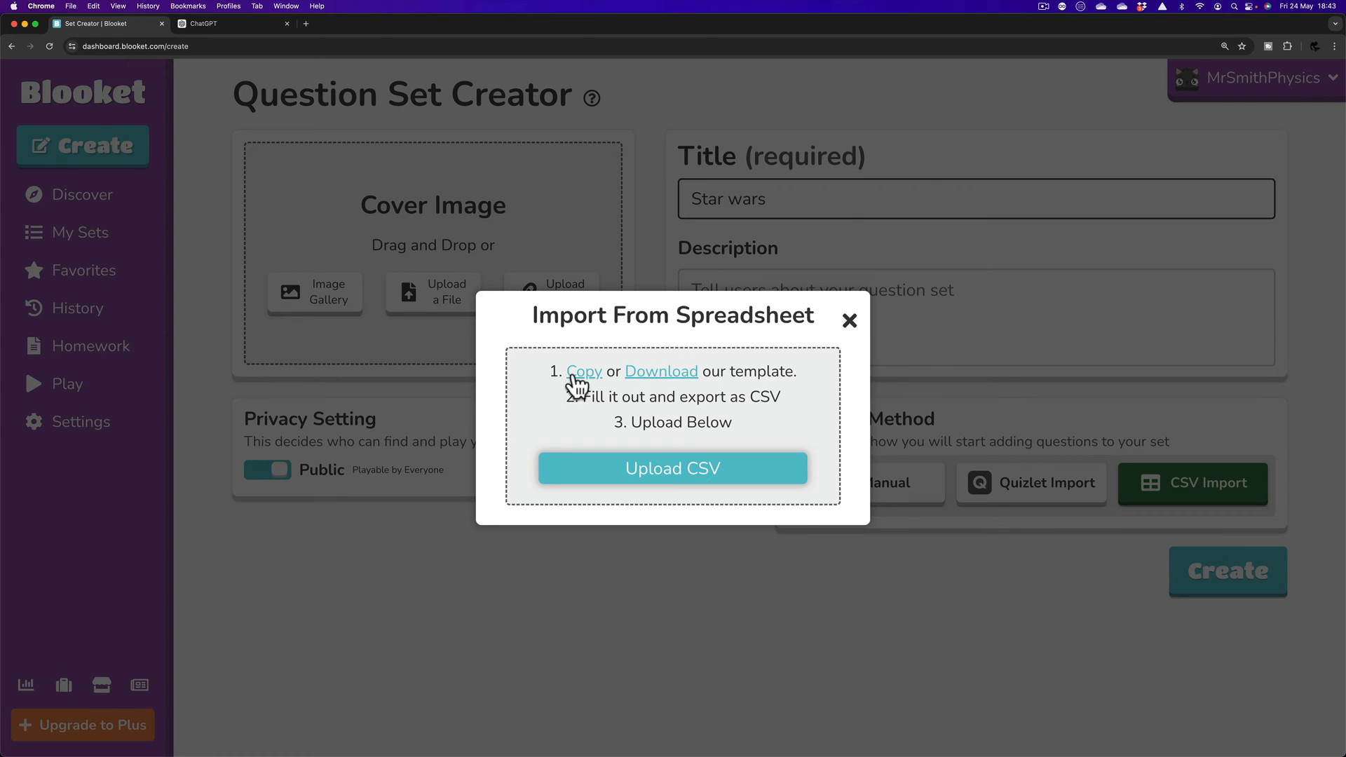
pyautogui.moveTo(678, 385)
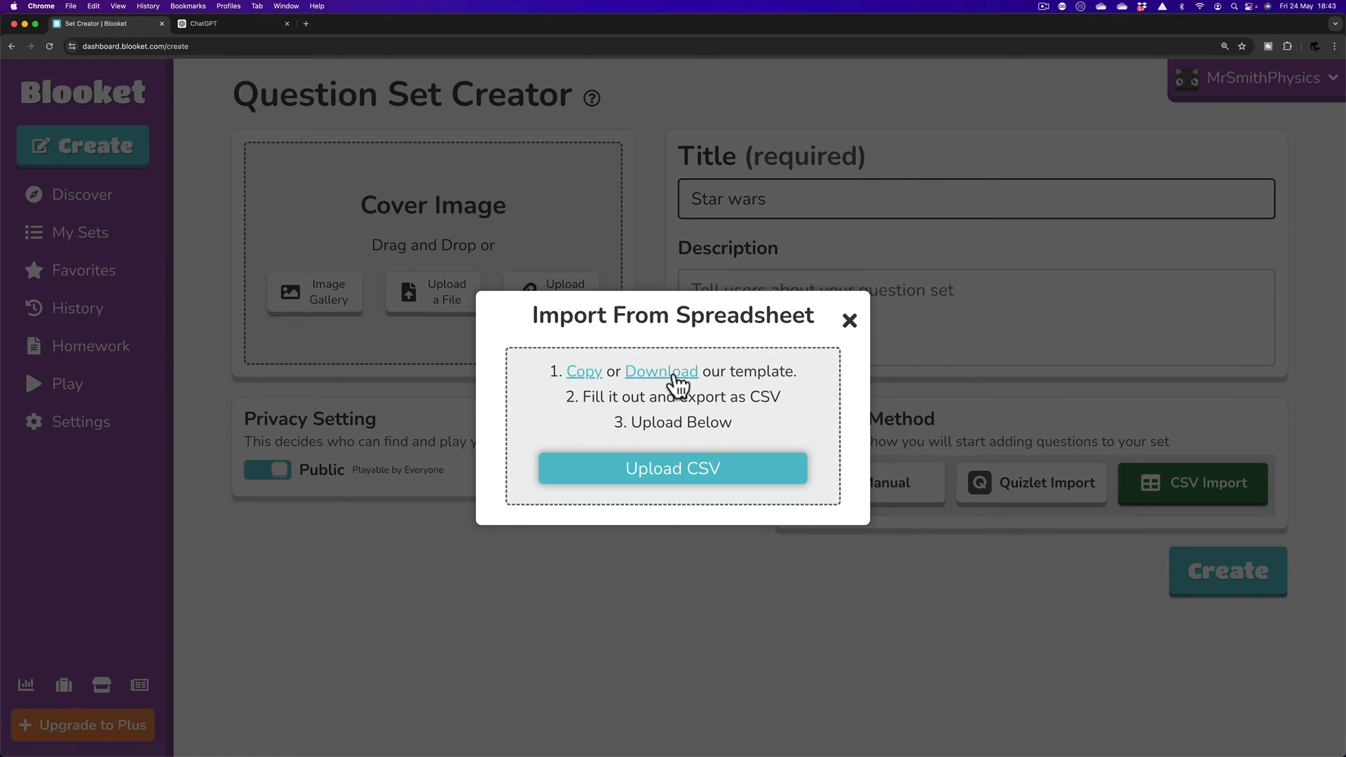
pyautogui.moveTo(672, 468)
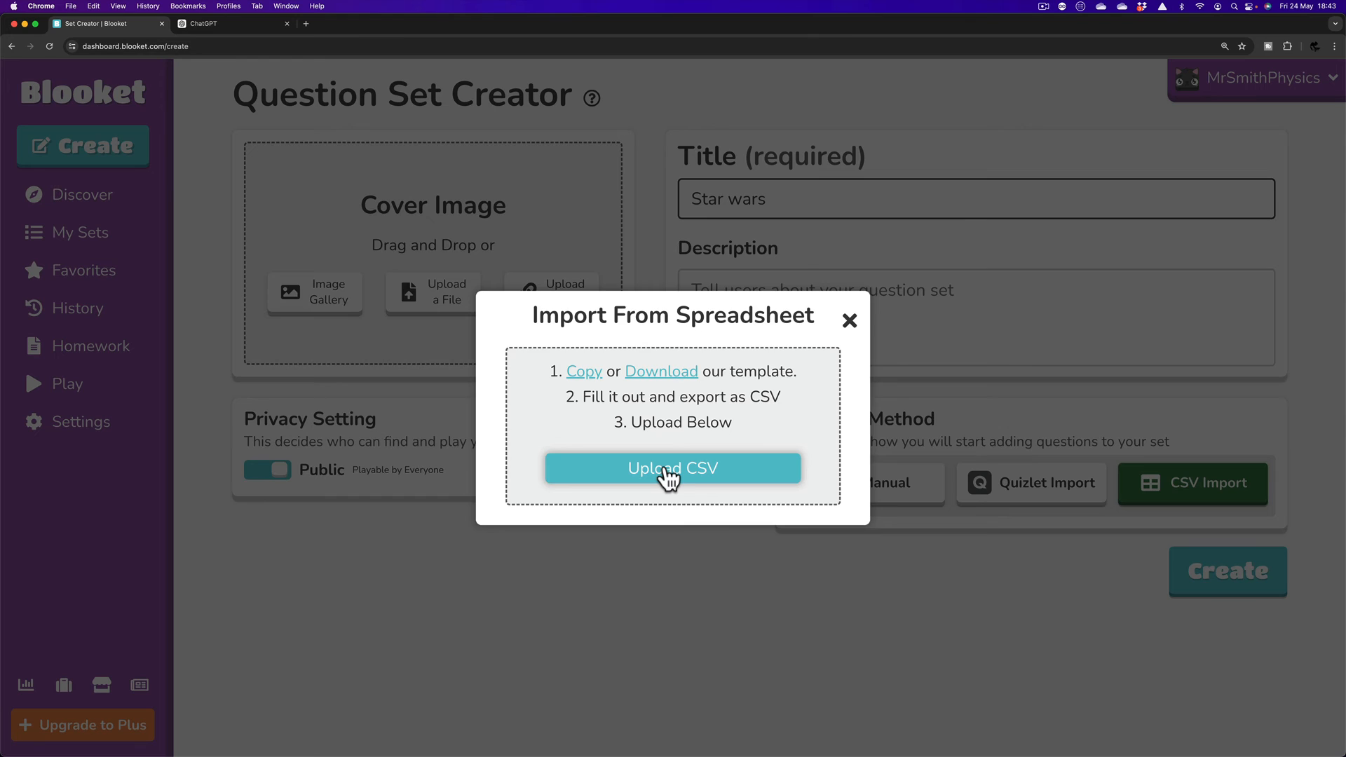
# Step: Upload Star wars blooket.csv from the Desktop, importing all 20 questions
pyautogui.click(673, 469)
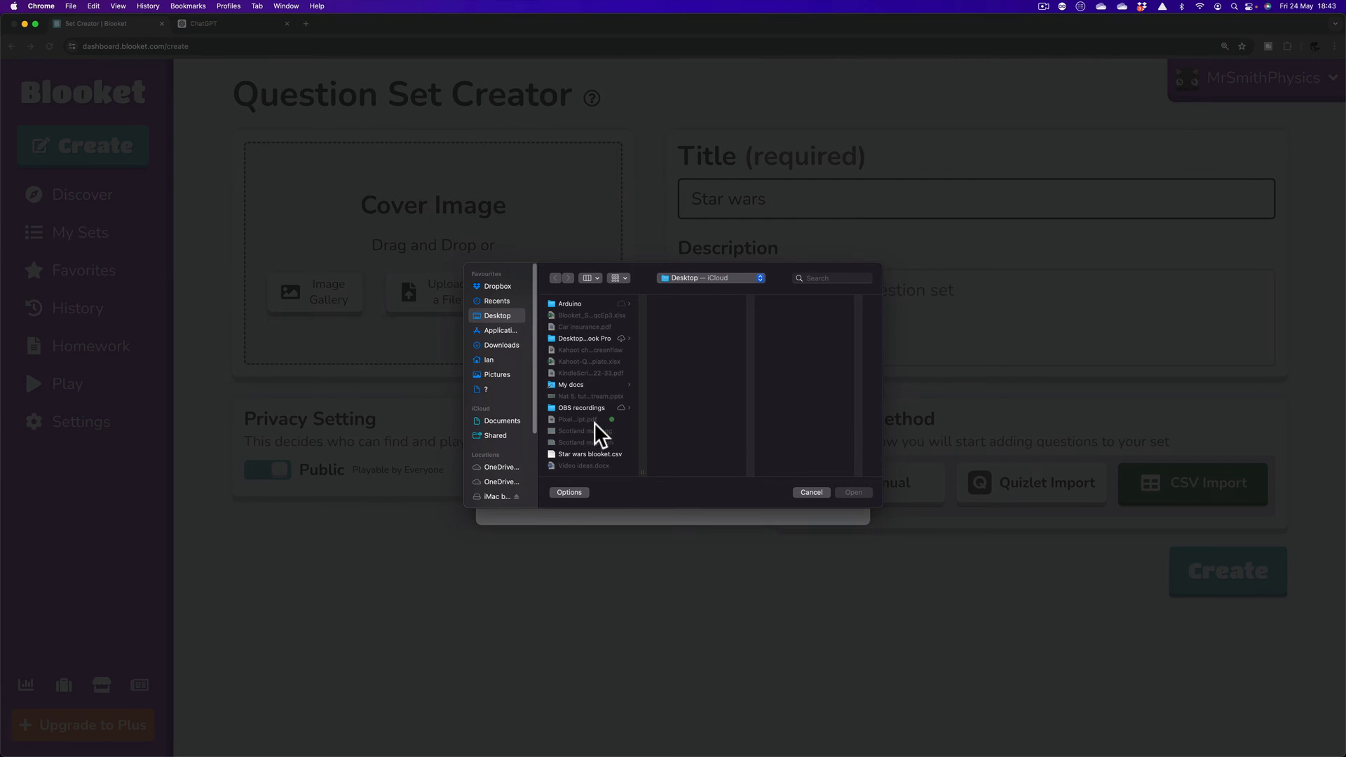
pyautogui.click(590, 453)
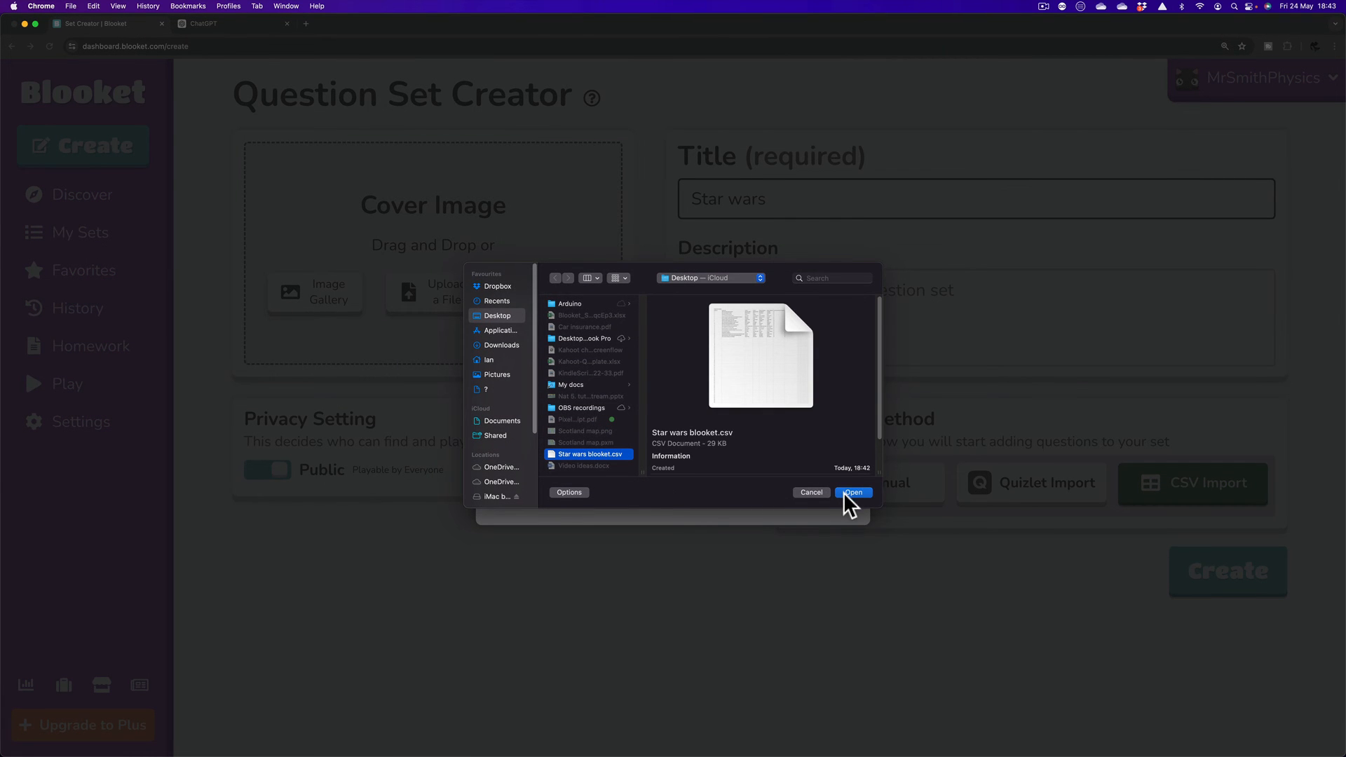
pyautogui.click(853, 492)
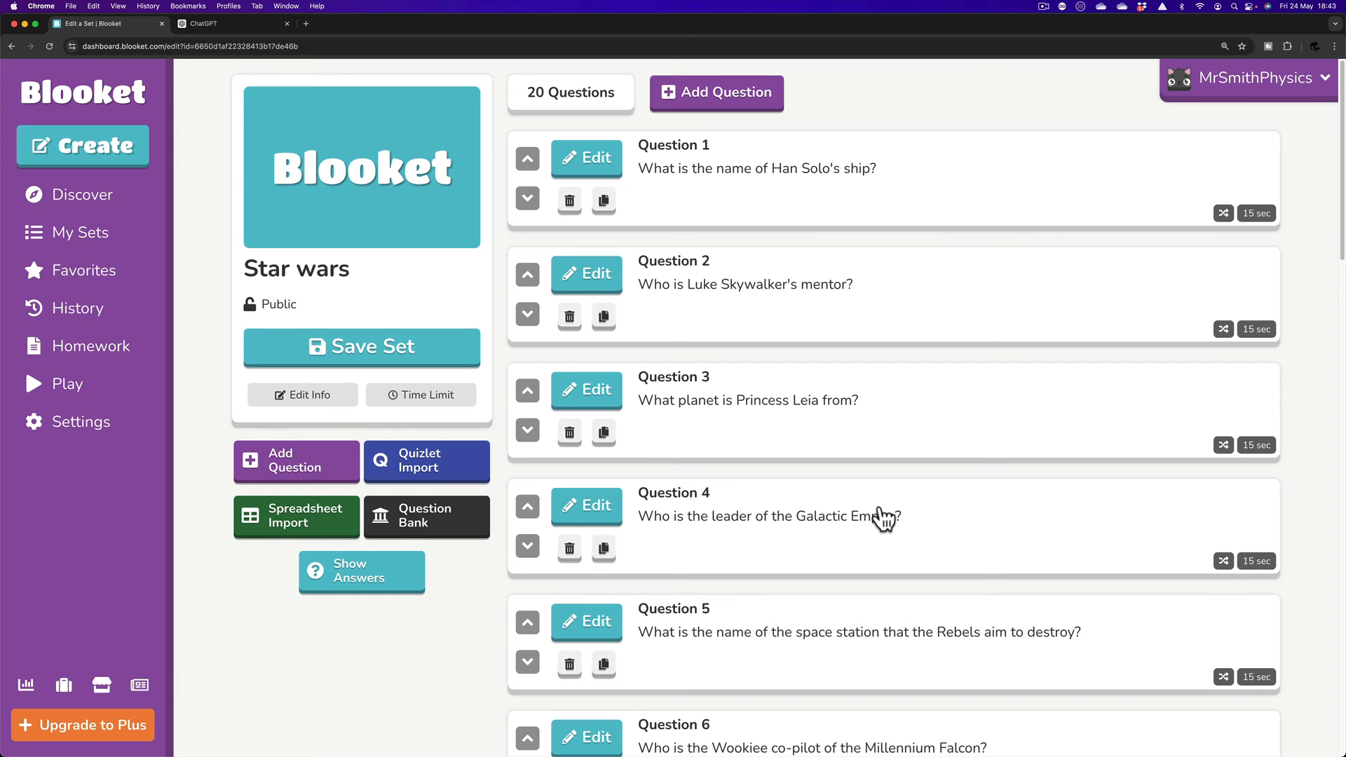
# Step: Scroll through the 20 imported questions and edit Question 1 about Han Solo's ship
pyautogui.scroll(-3)
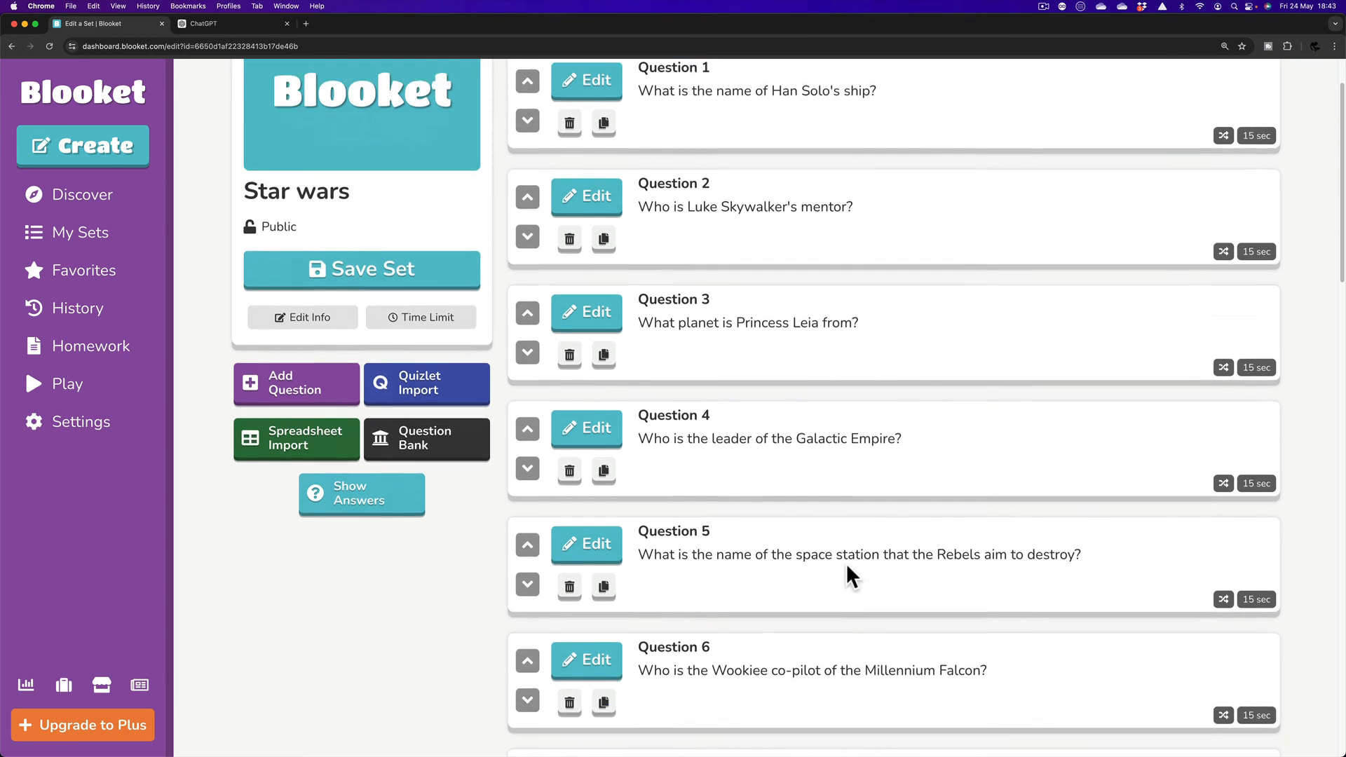
pyautogui.scroll(-3)
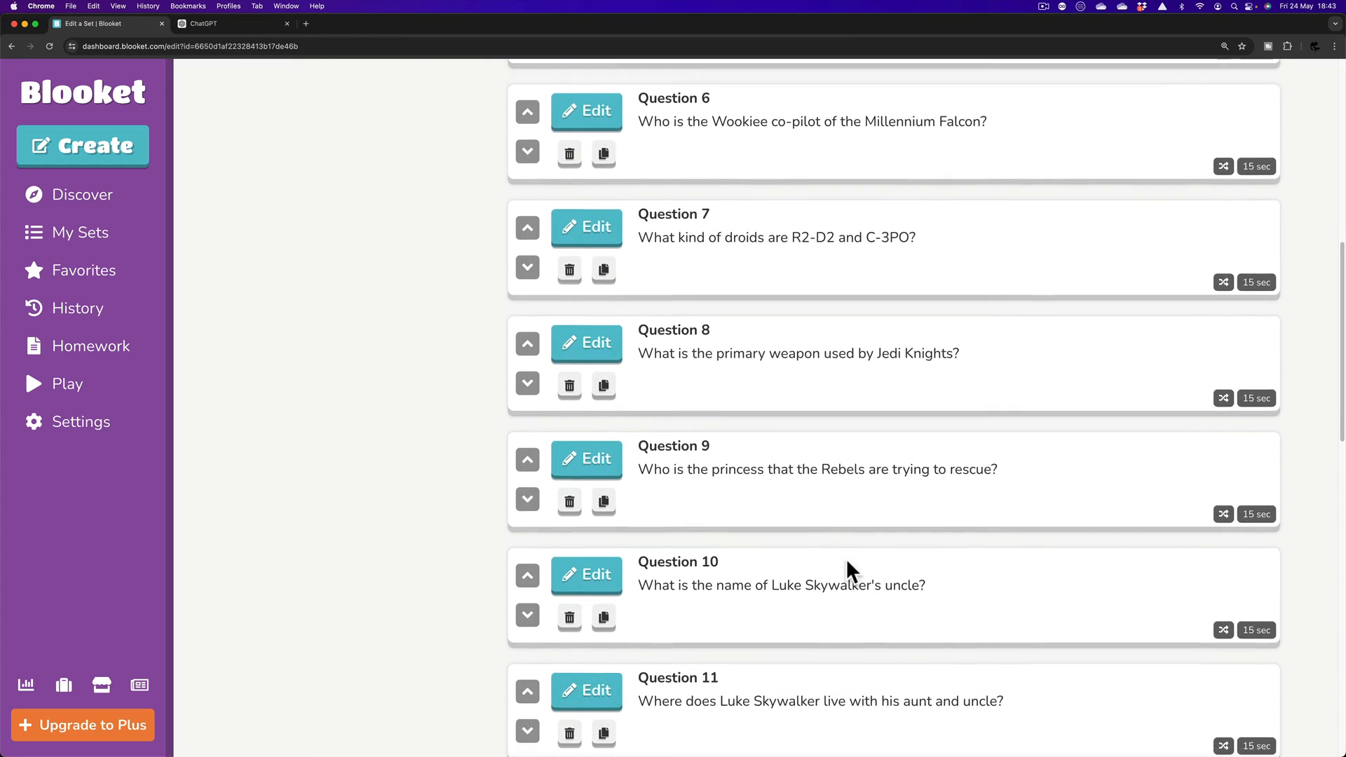
pyautogui.scroll(-3)
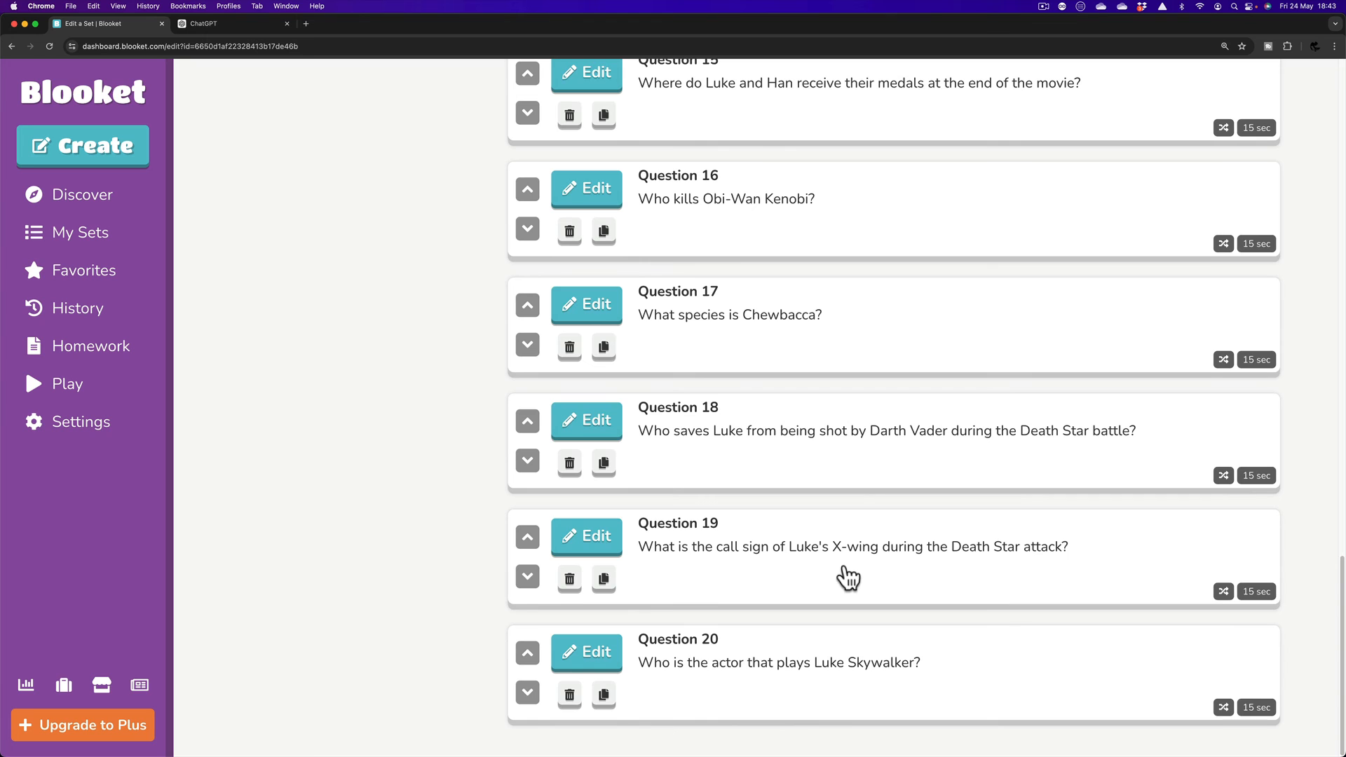
pyautogui.scroll(3)
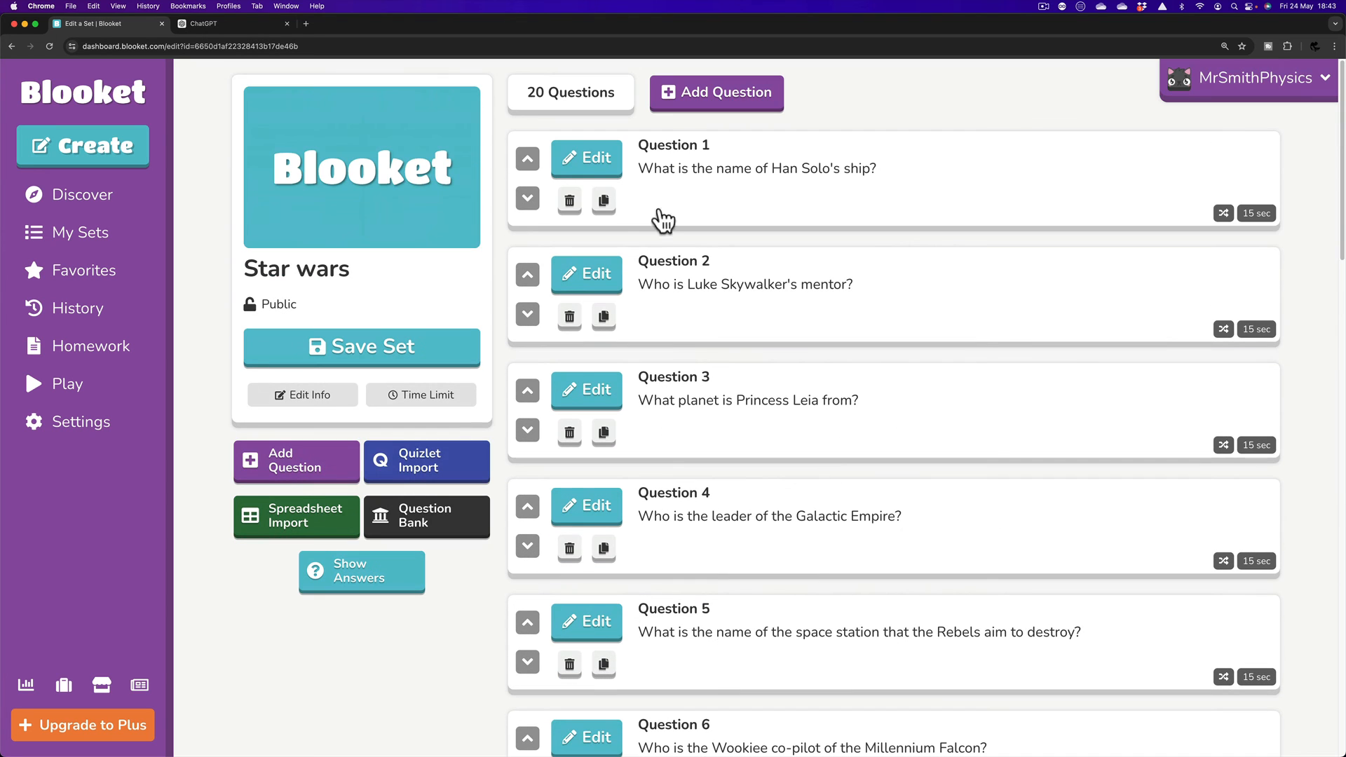
pyautogui.click(586, 158)
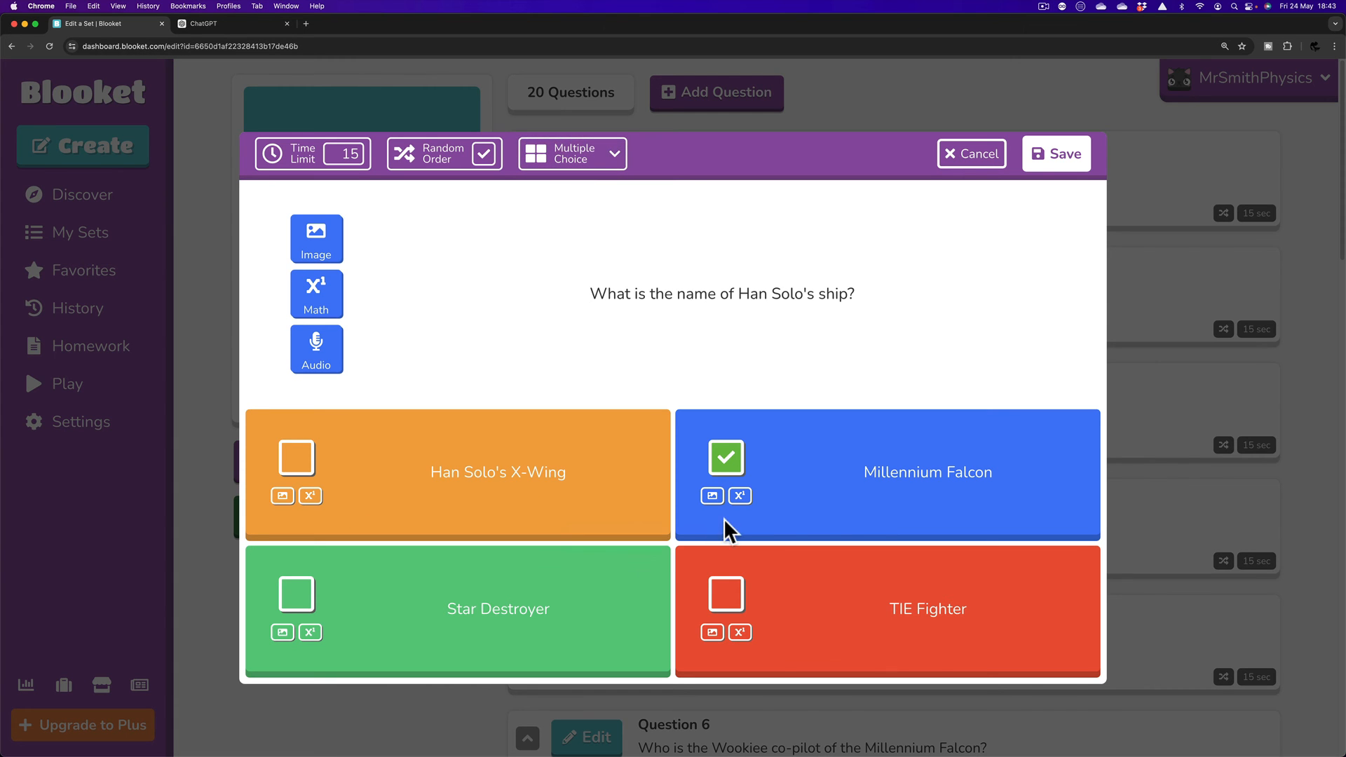
# Step: Cancel out of the Question 1 editor, leaving Millennium Falcon as the correct answer
pyautogui.click(721, 293)
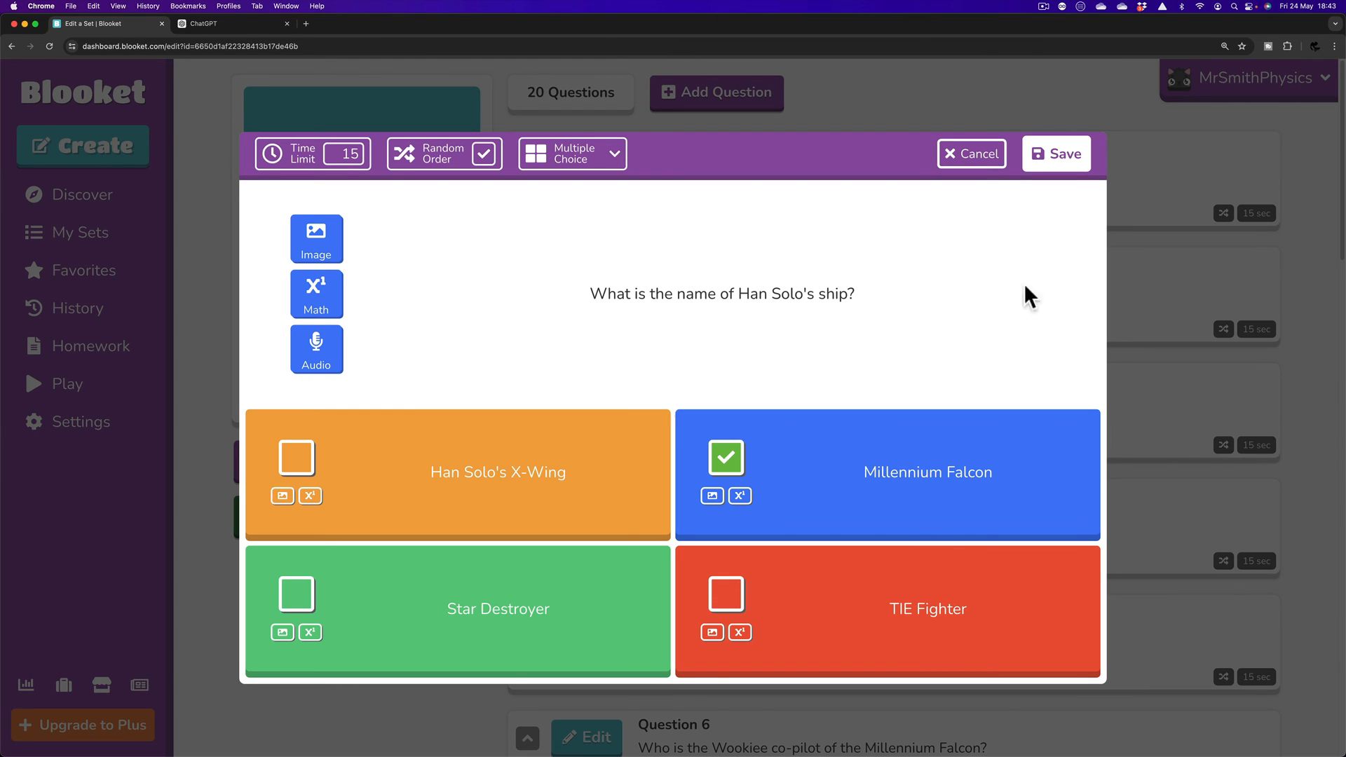
pyautogui.moveTo(972, 154)
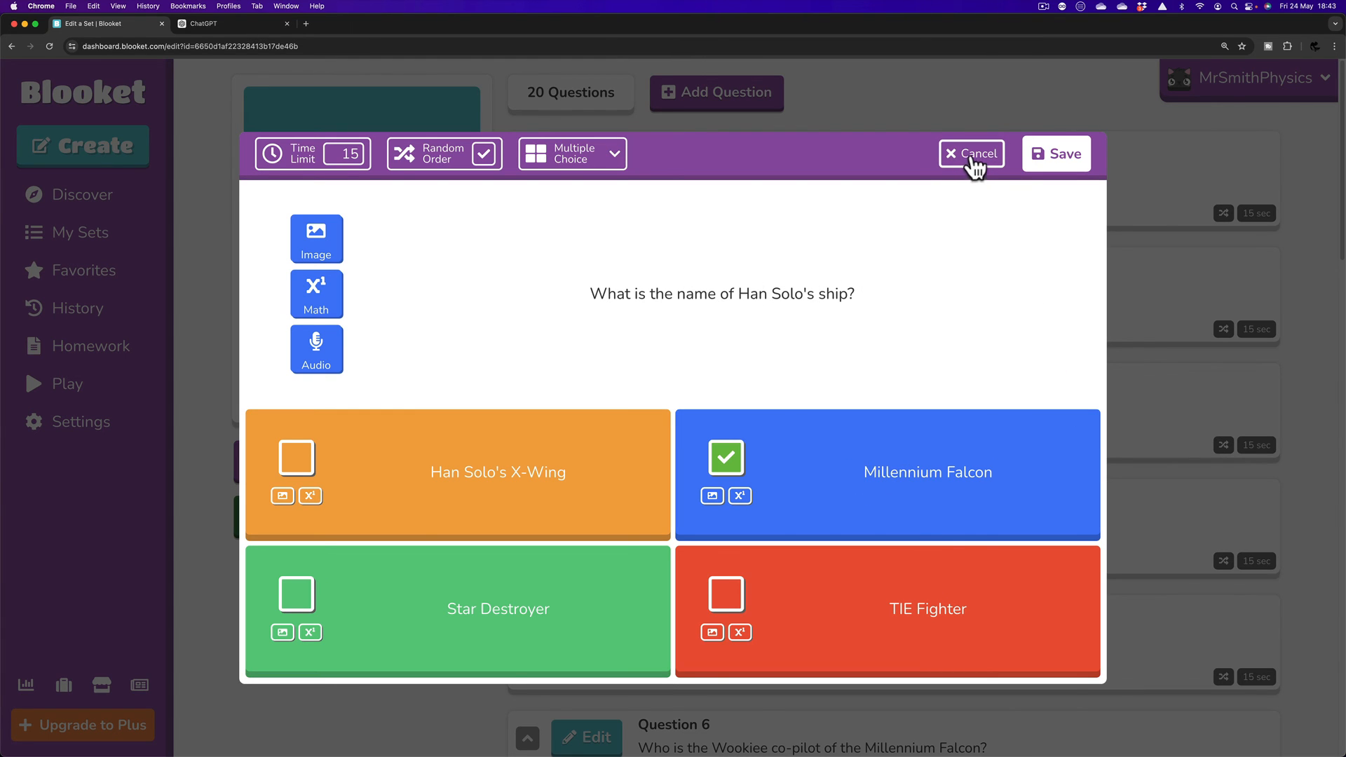
pyautogui.click(971, 154)
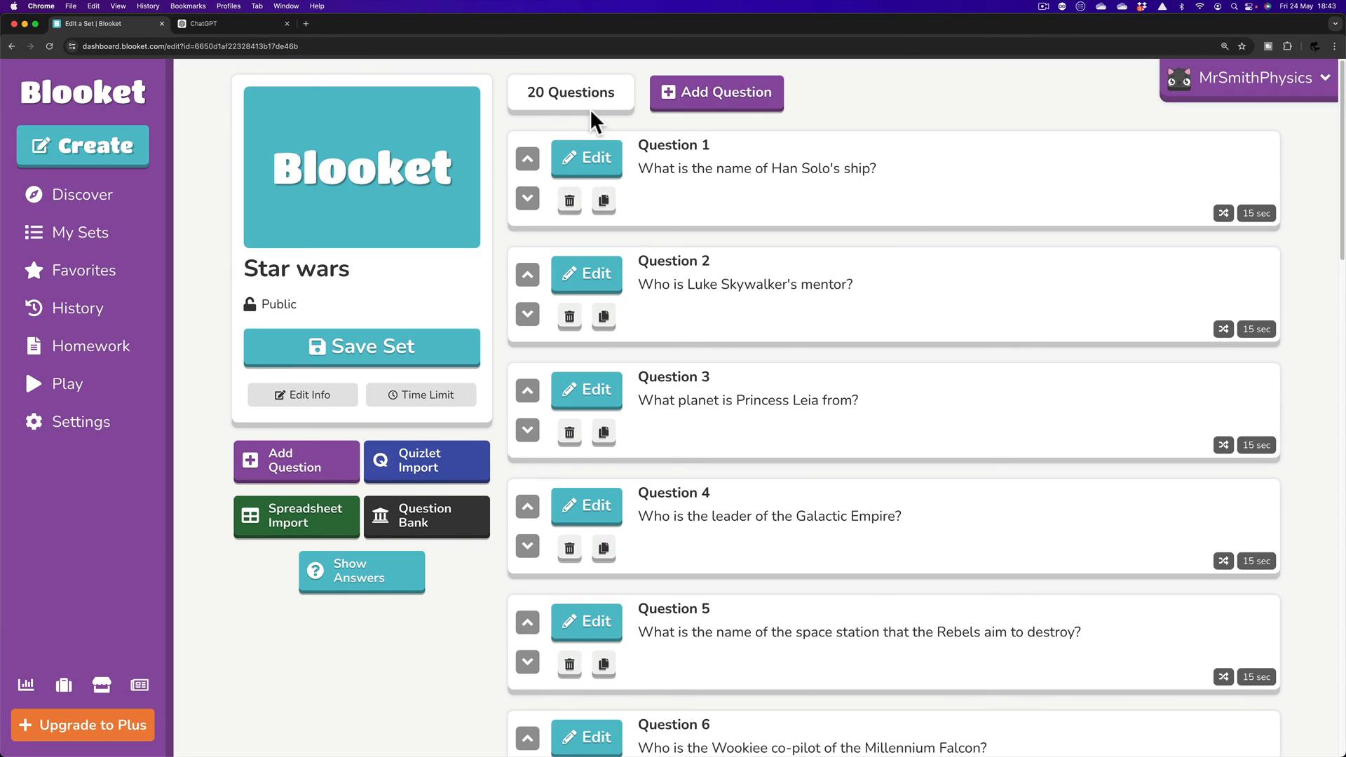